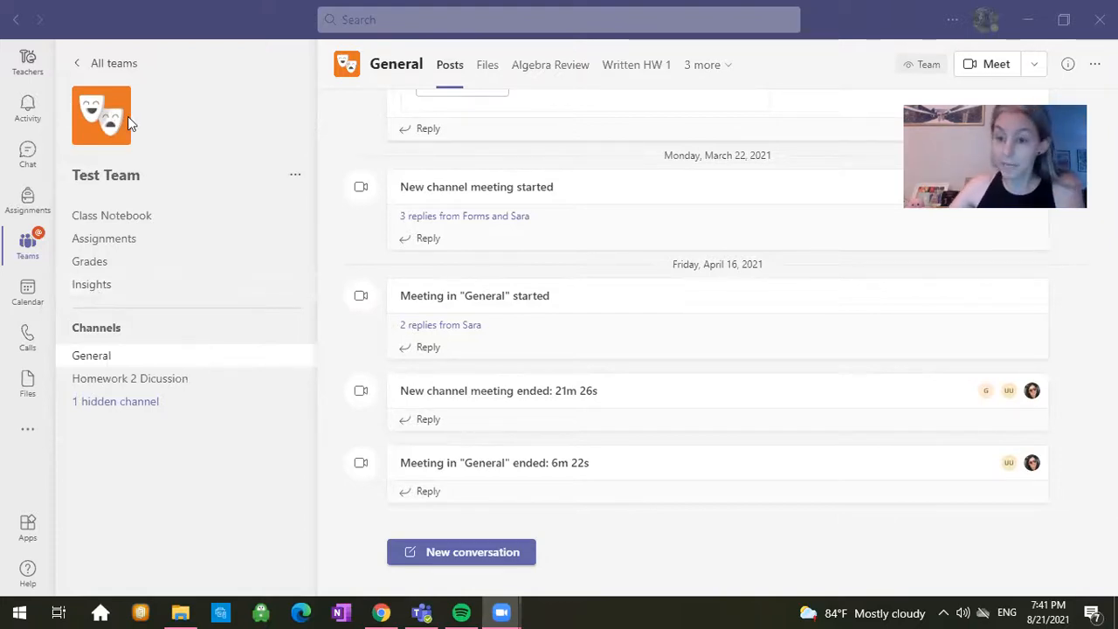
pyautogui.moveTo(162, 105)
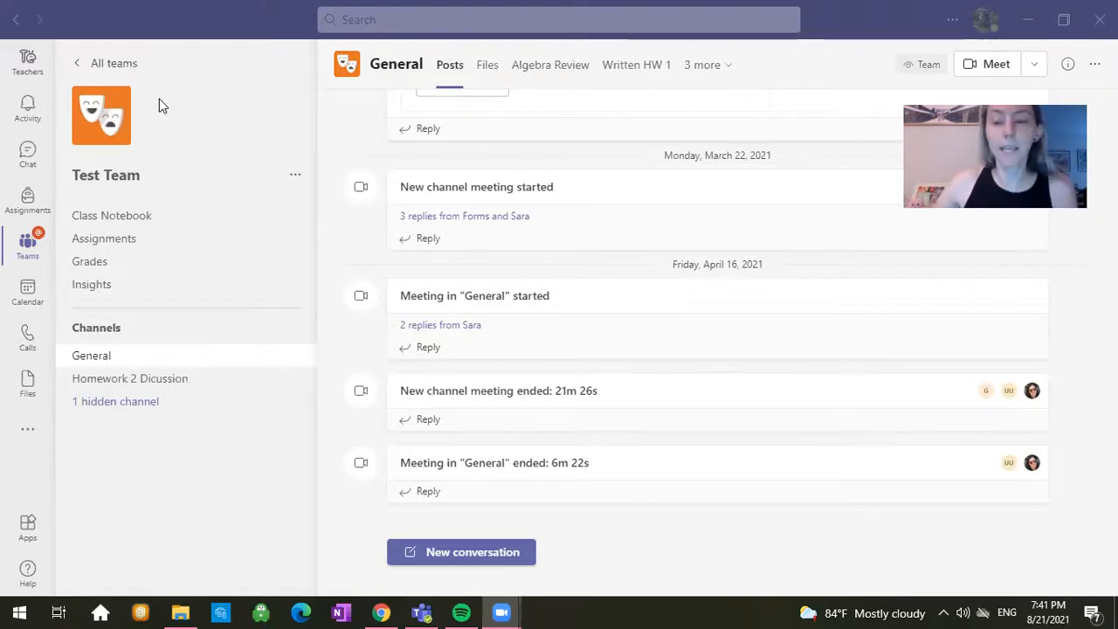
pyautogui.moveTo(112, 215)
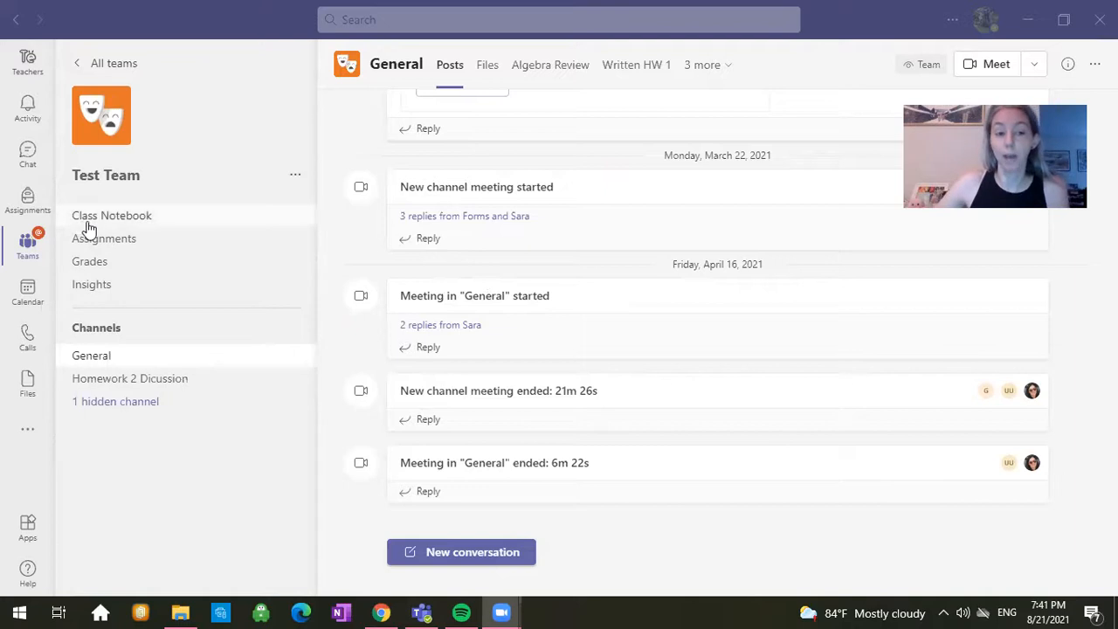
pyautogui.moveTo(112, 216)
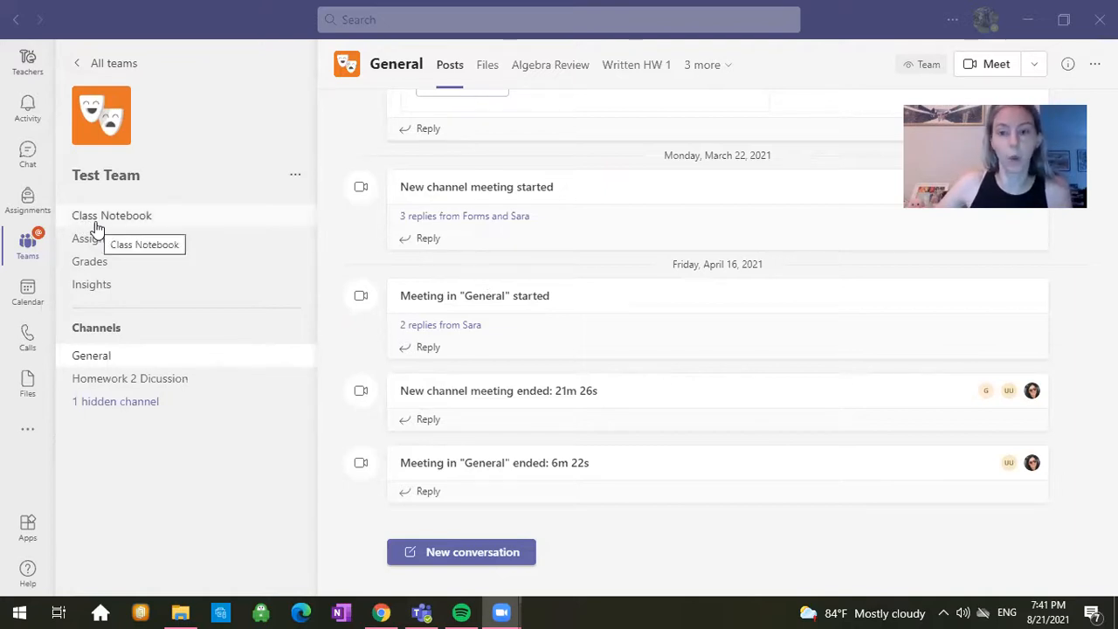
# - Open the team's Class Notebook and let its Welcome to Class Notebook page load
pyautogui.click(112, 216)
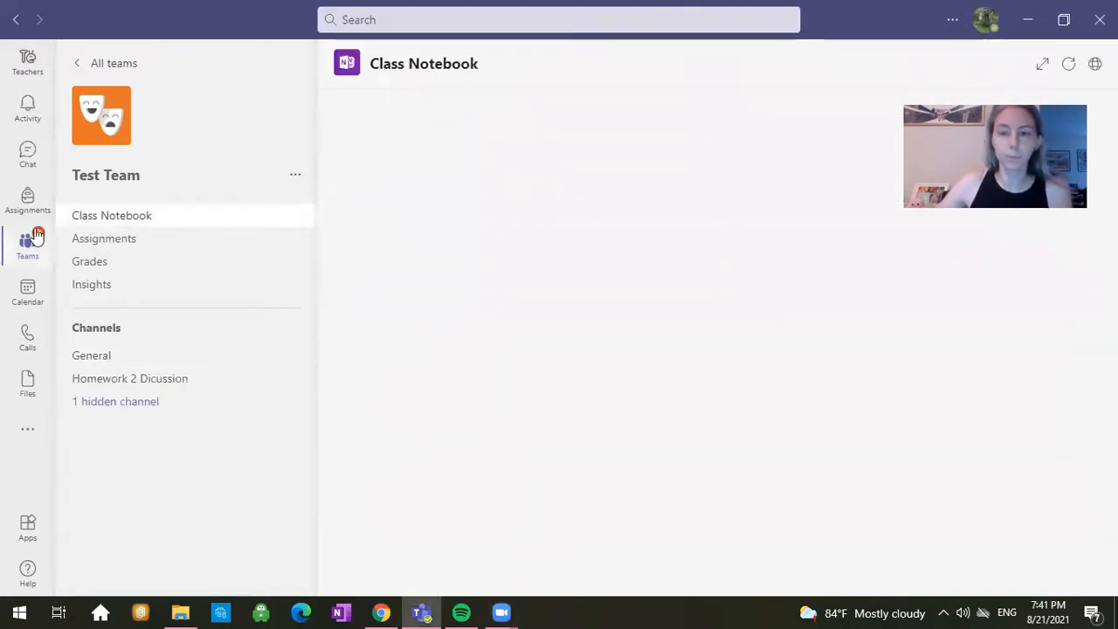
pyautogui.click(111, 215)
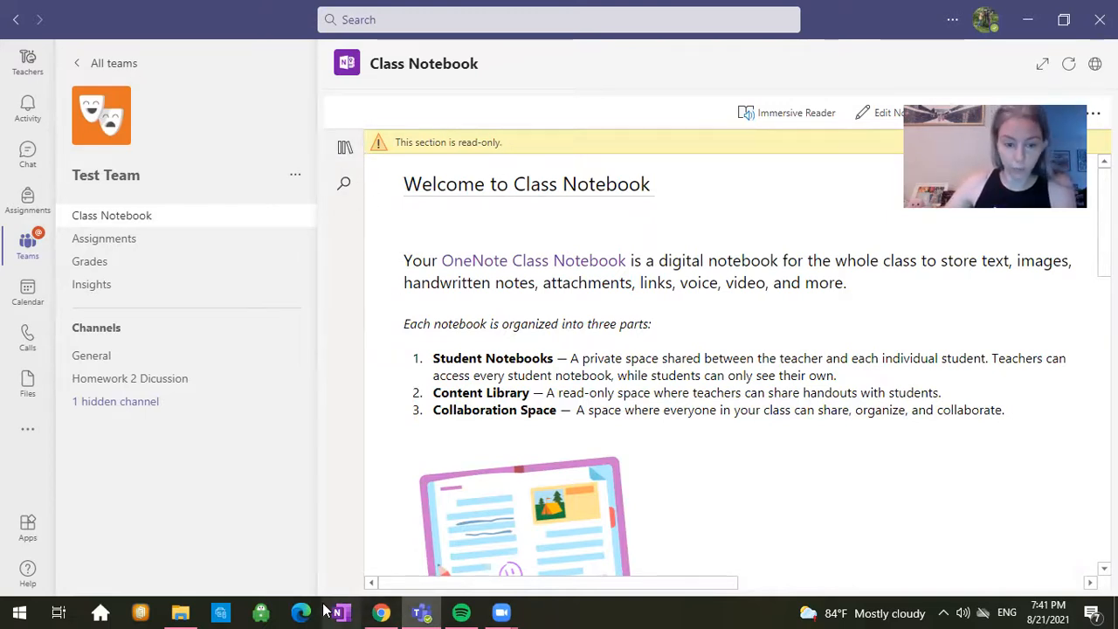
pyautogui.moveTo(339, 611)
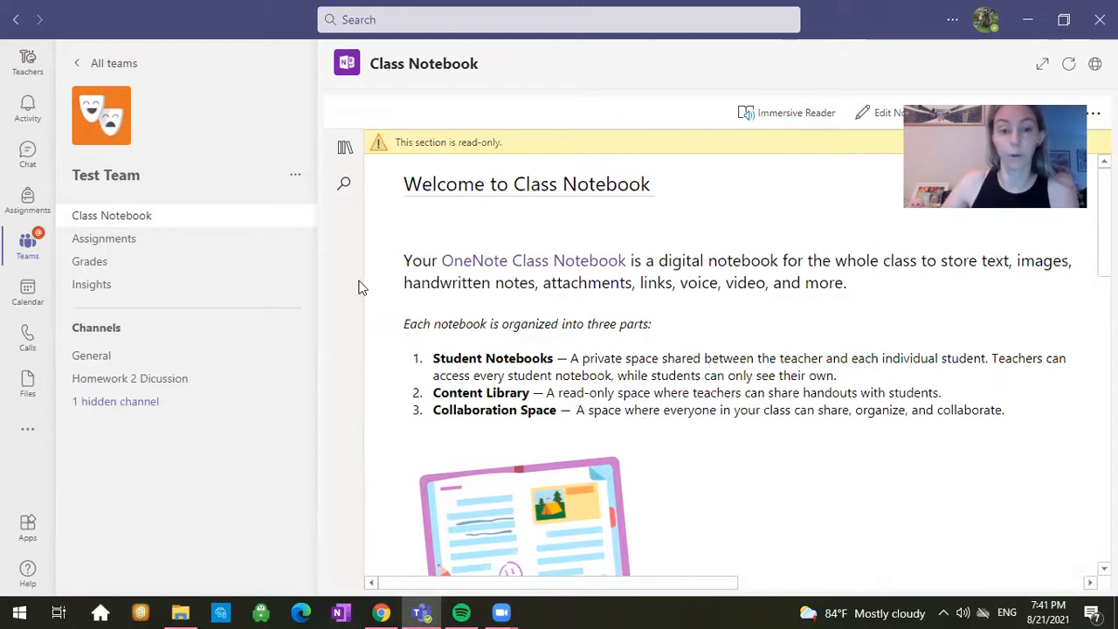
pyautogui.moveTo(344, 147)
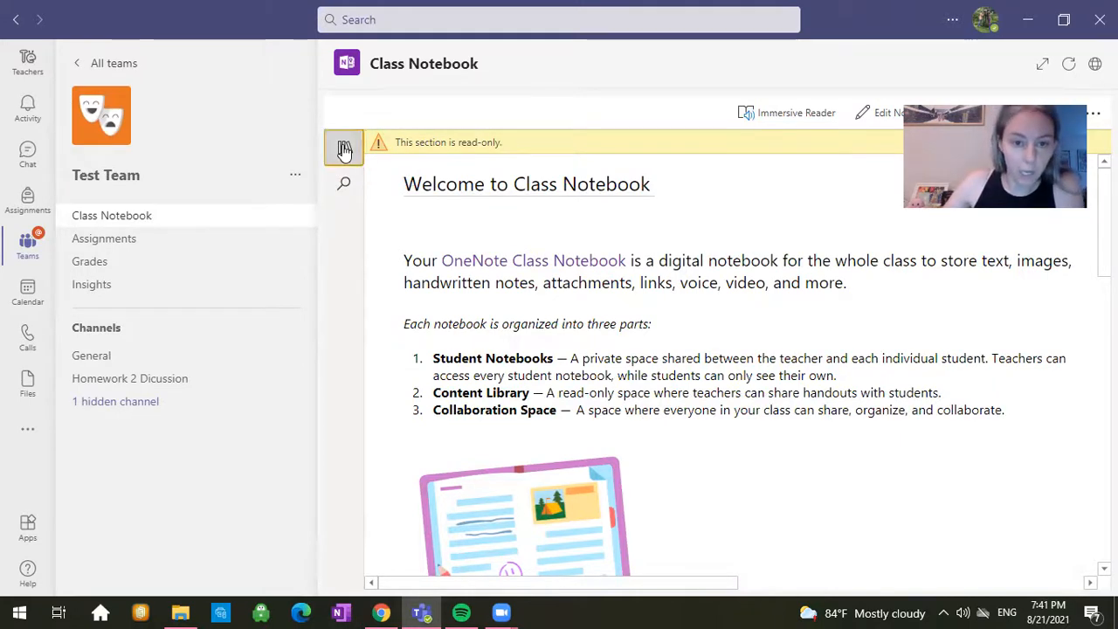
# - Show the notebook's section list and open the student's Other section
pyautogui.click(343, 147)
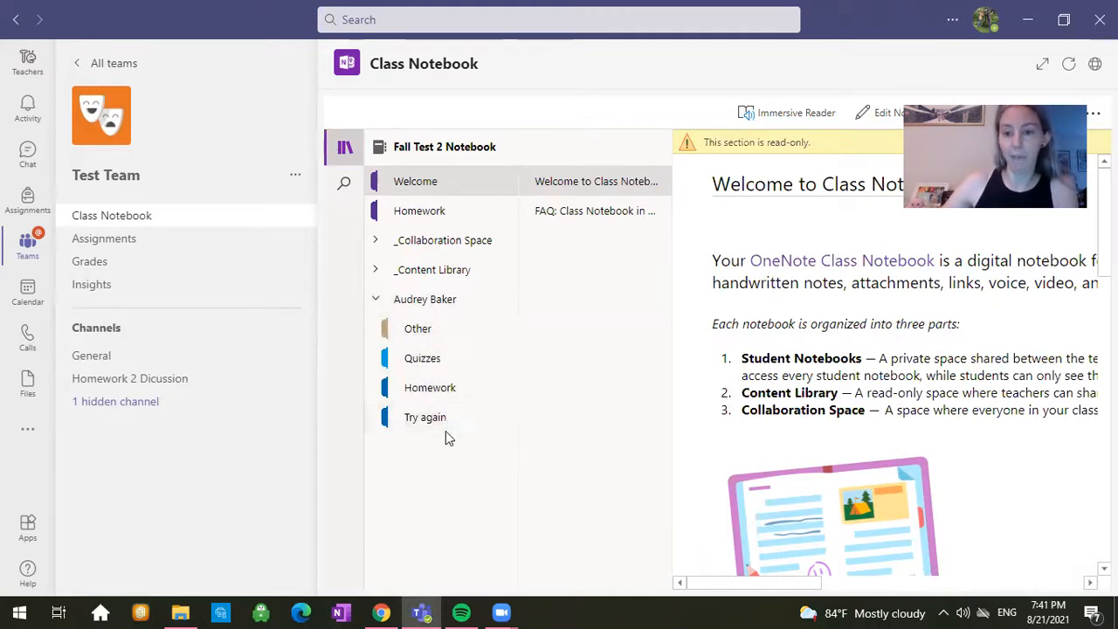
pyautogui.moveTo(425, 416)
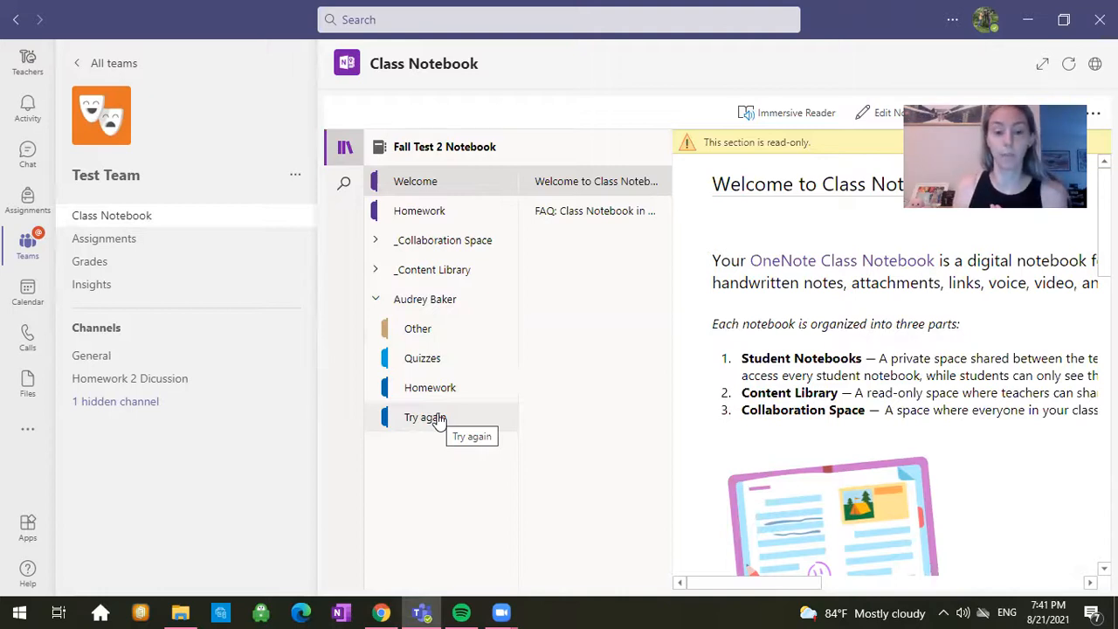
pyautogui.moveTo(46, 238)
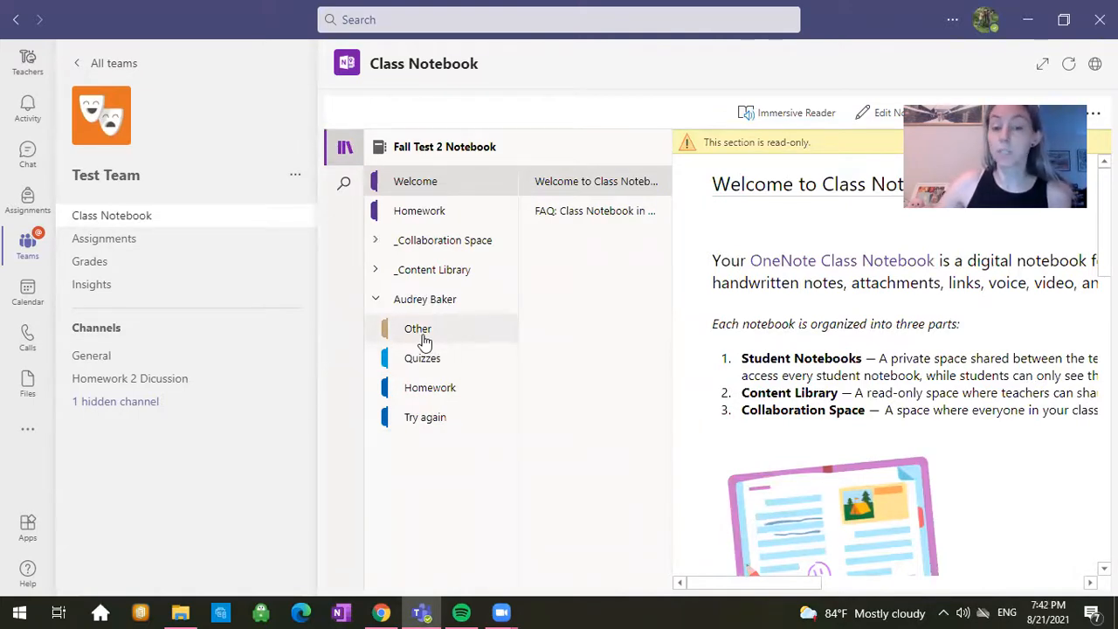
pyautogui.click(417, 328)
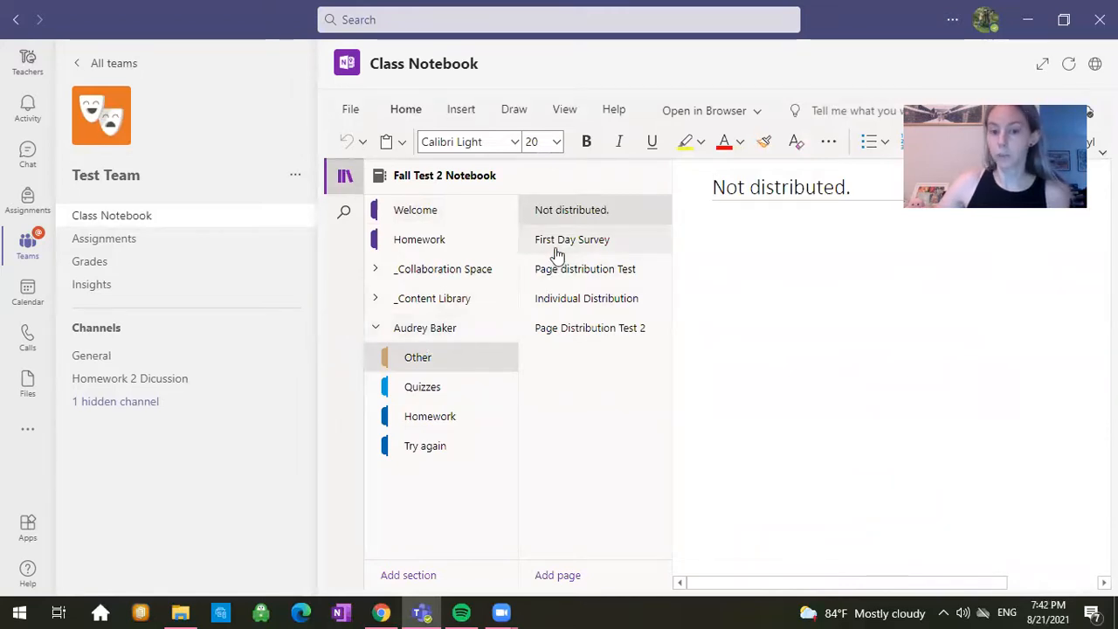
# - Open the First Day Survey page, hide the page list, and show the Insert options
pyautogui.click(571, 238)
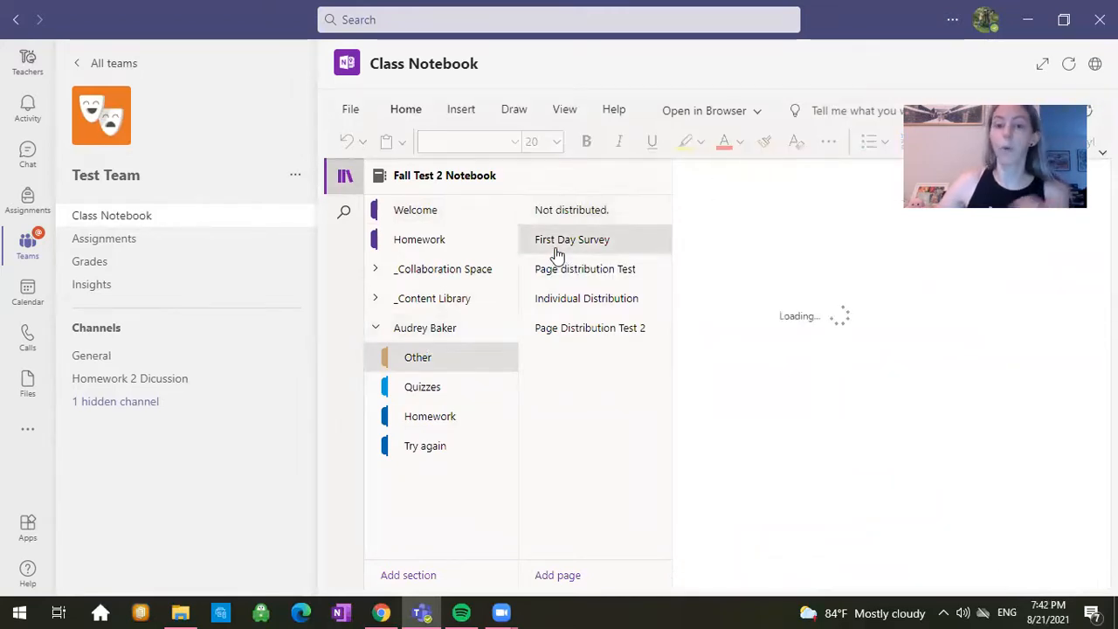
pyautogui.click(572, 238)
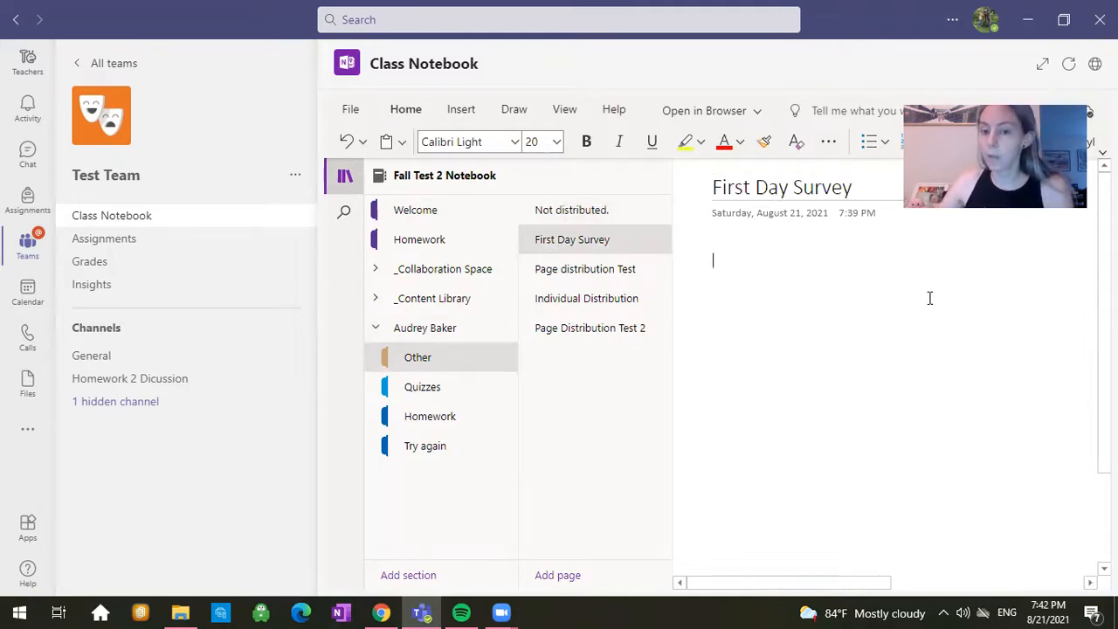
pyautogui.click(344, 175)
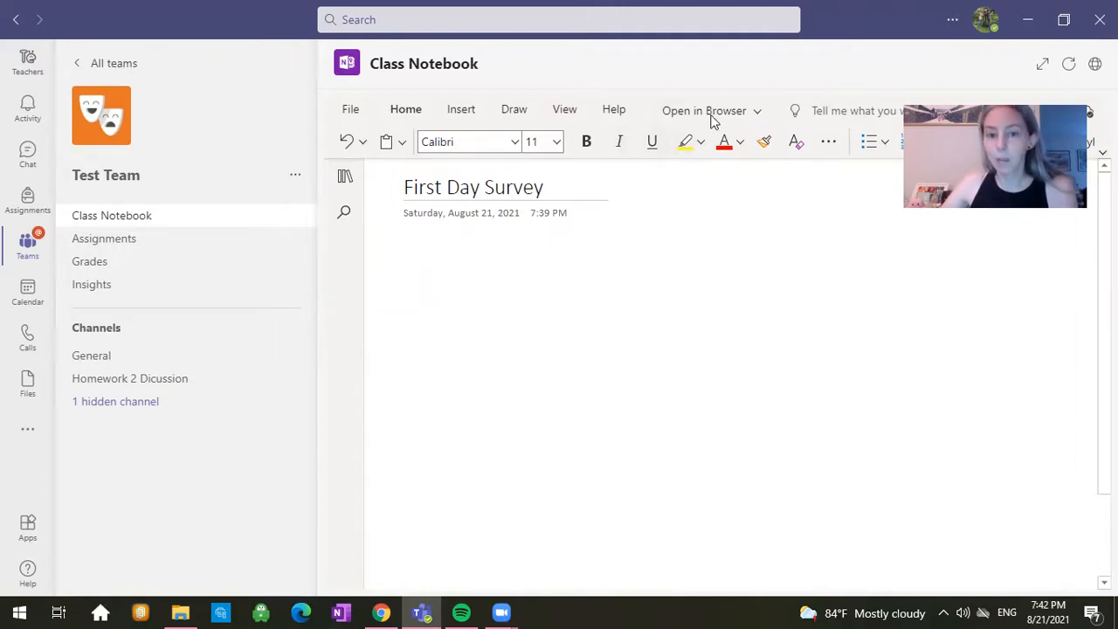
pyautogui.click(711, 110)
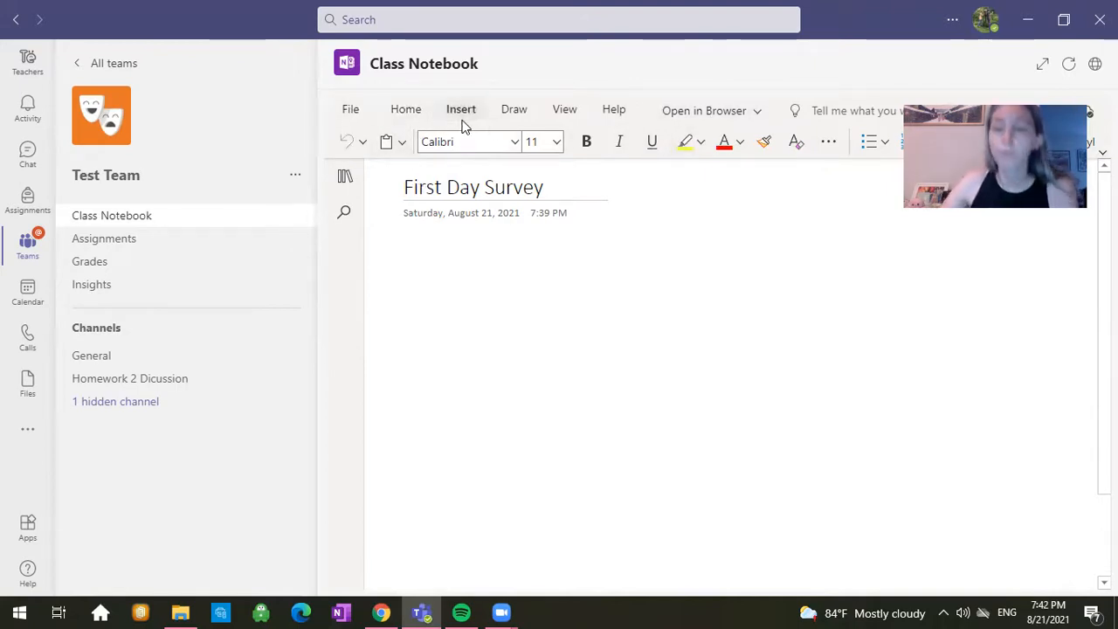
pyautogui.click(461, 110)
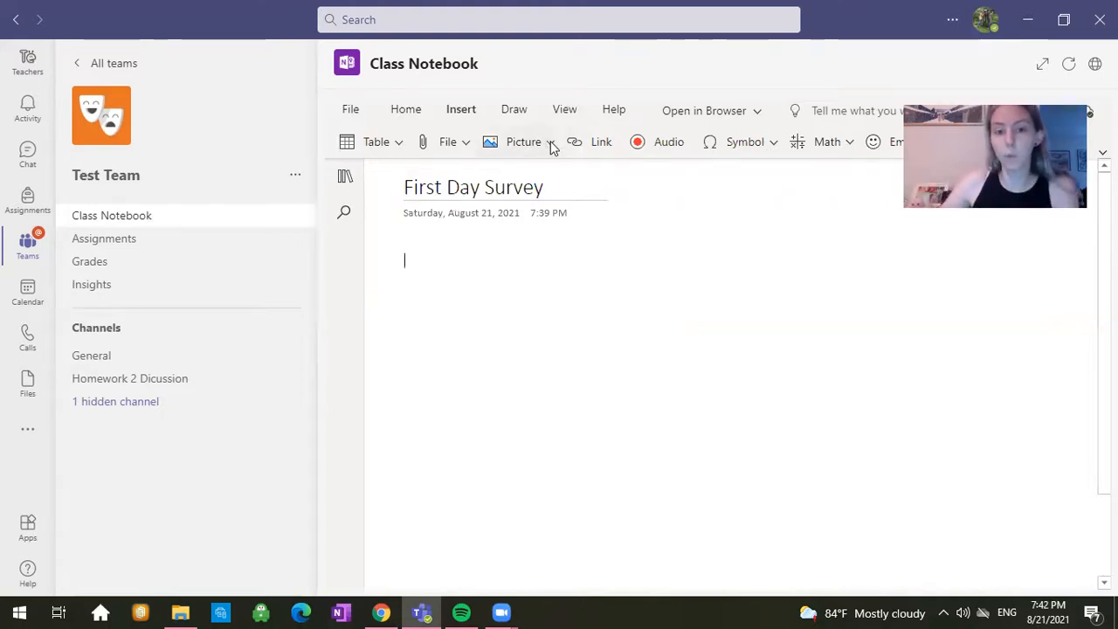
# - Insert maze.PNG onto the First Day Survey page via Picture > From File
pyautogui.click(524, 141)
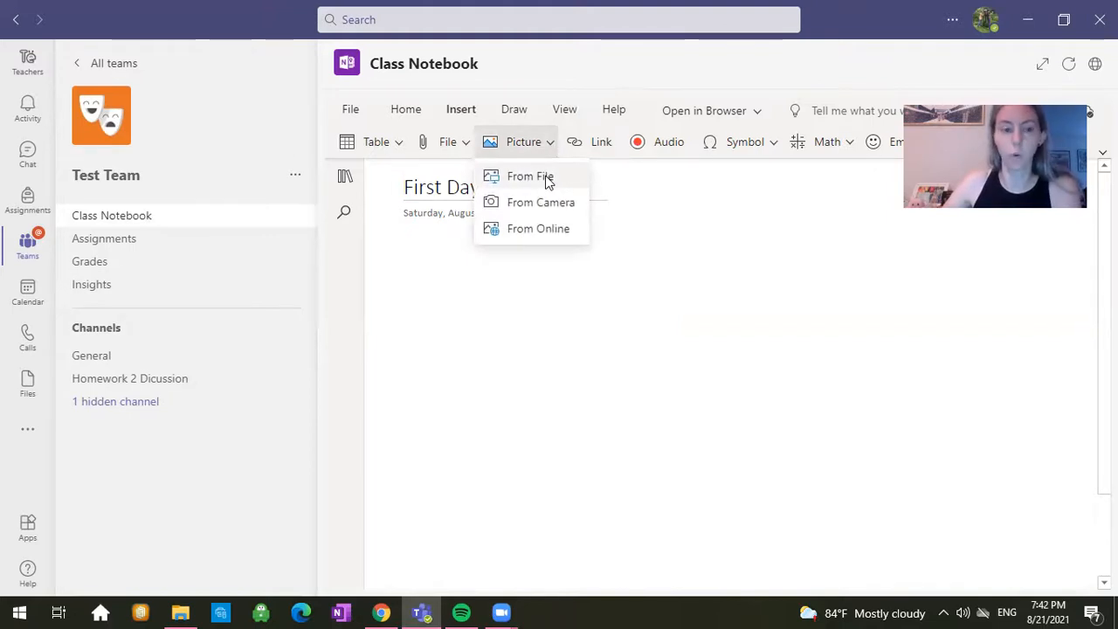
pyautogui.click(530, 175)
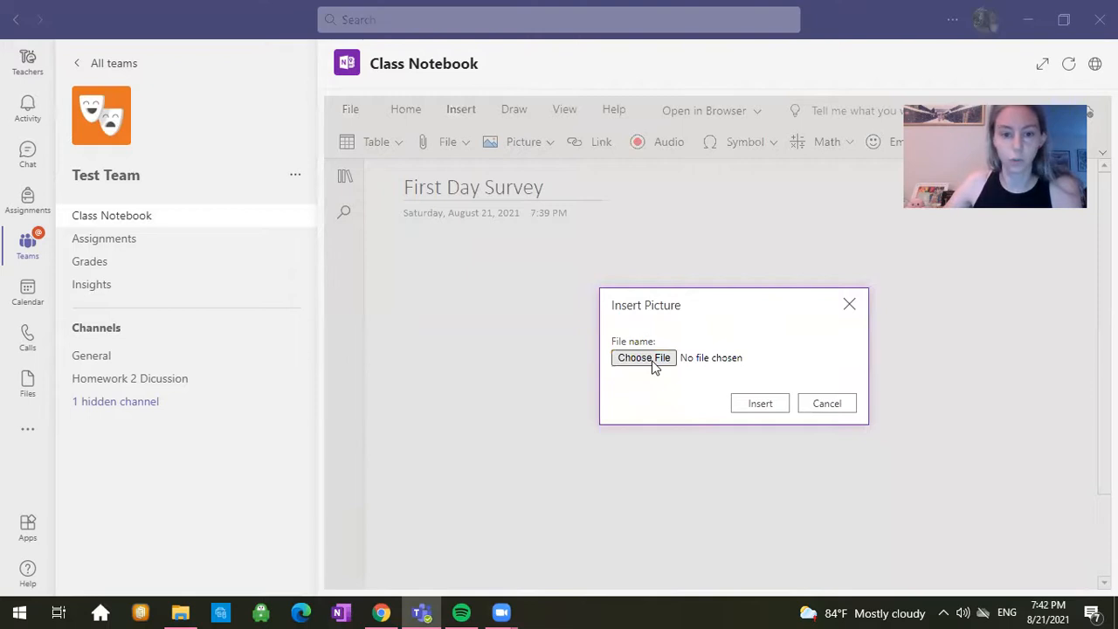
pyautogui.click(643, 357)
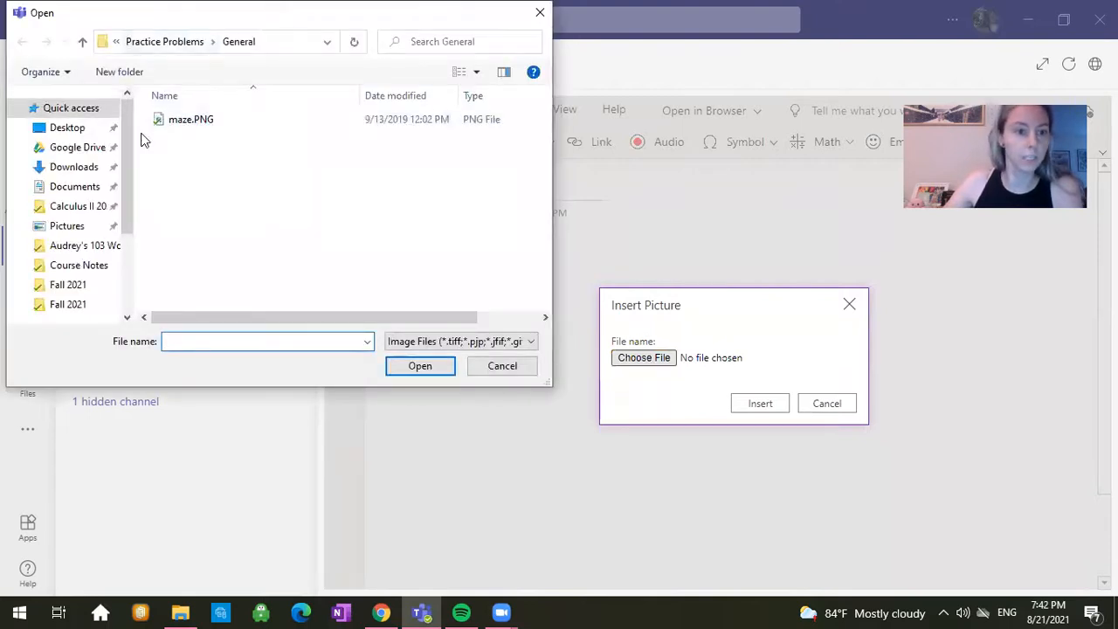
pyautogui.click(191, 119)
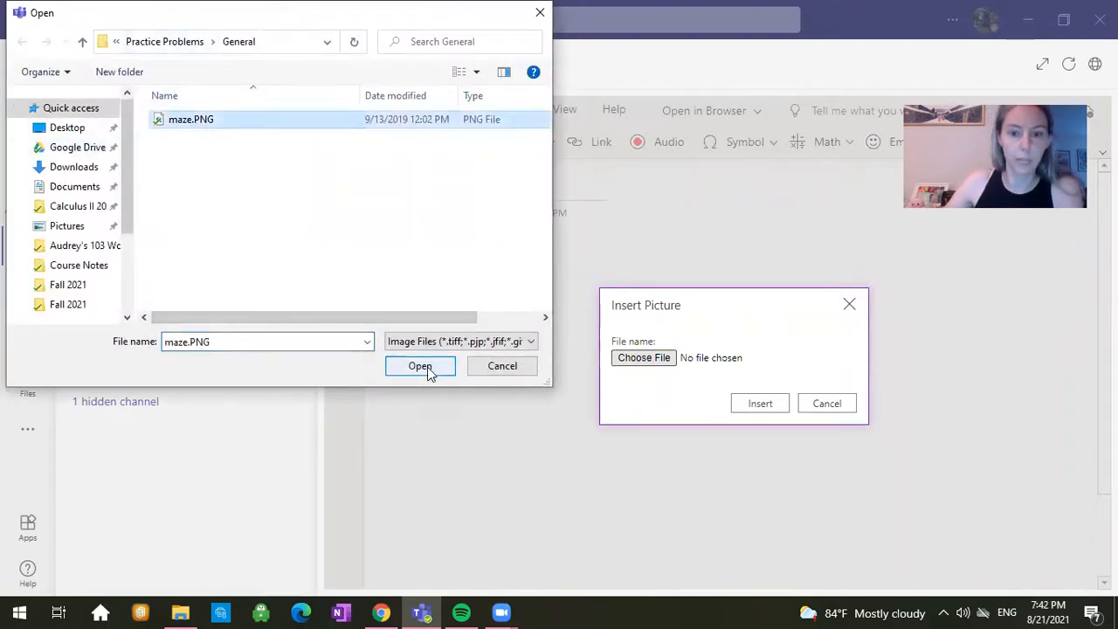
pyautogui.click(420, 366)
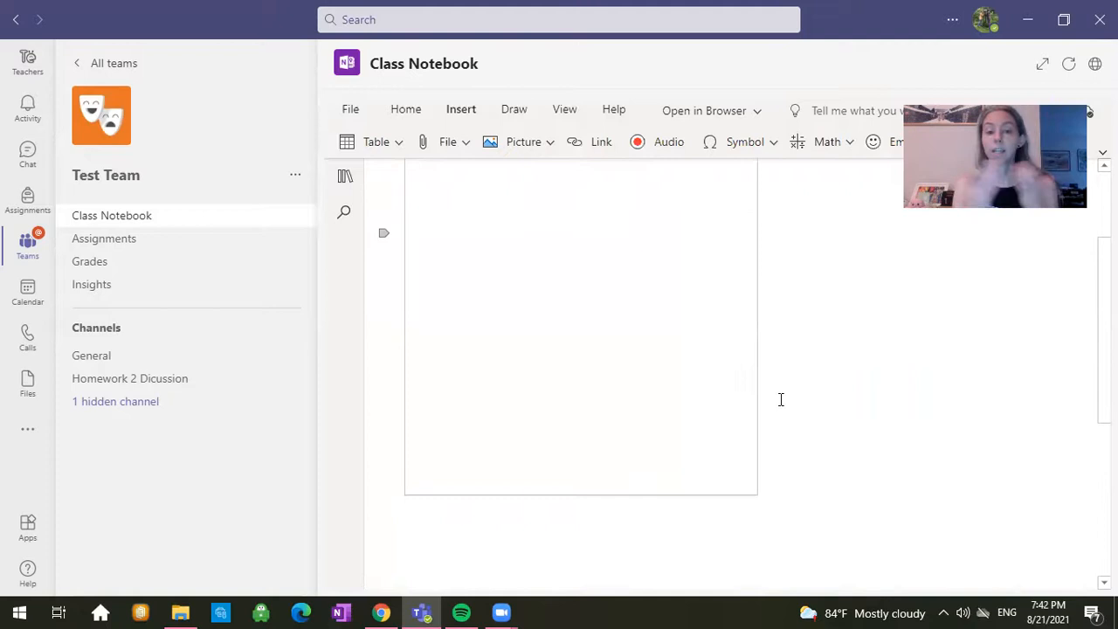
# - View the rendered maze image below the title and bring back the Insert options
pyautogui.click(405, 109)
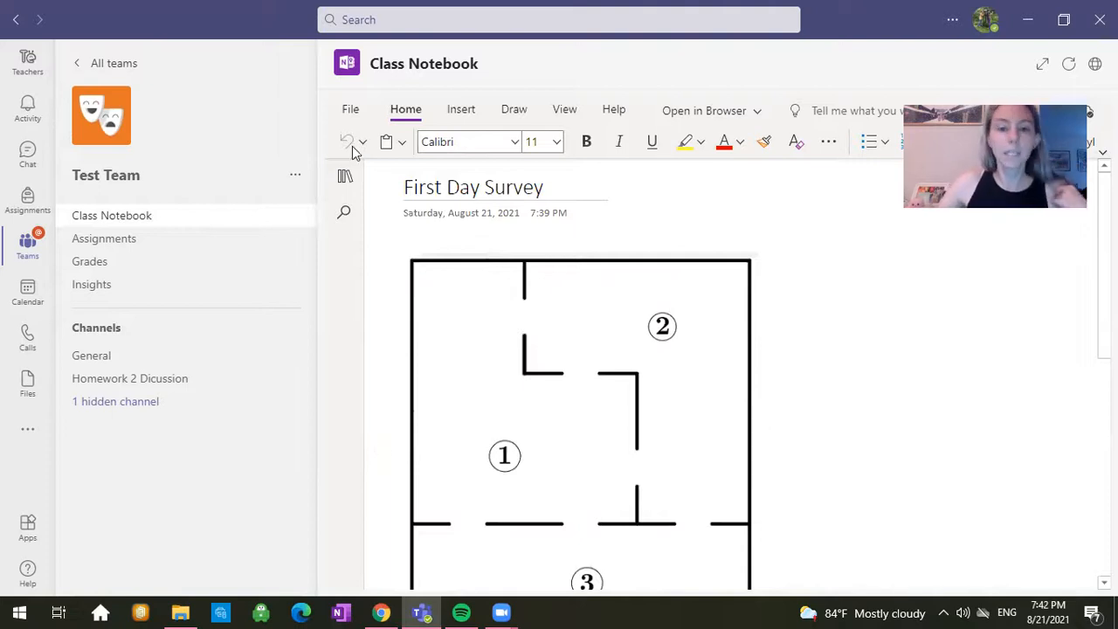
pyautogui.click(460, 108)
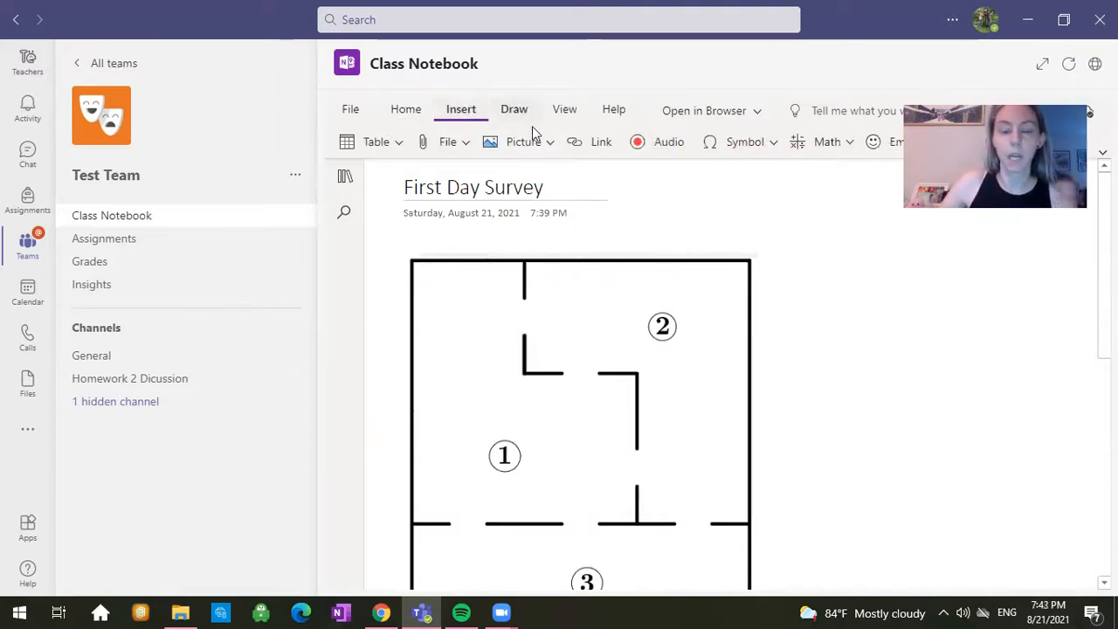
# - Choose Insert File Printout from the Insert tab's File menu
pyautogui.click(448, 142)
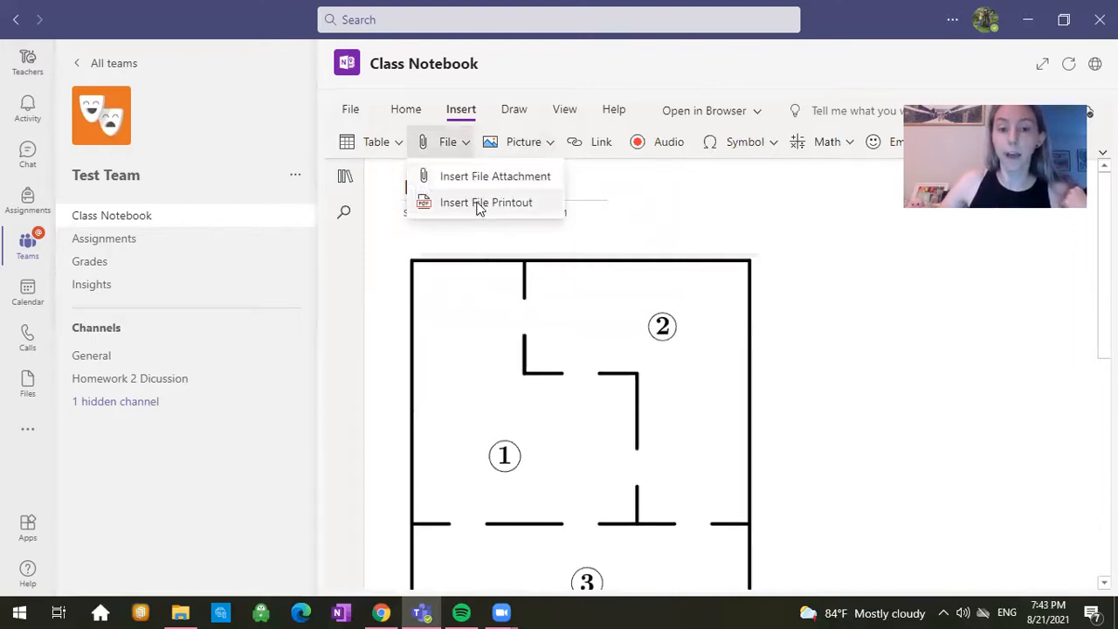
pyautogui.moveTo(488, 188)
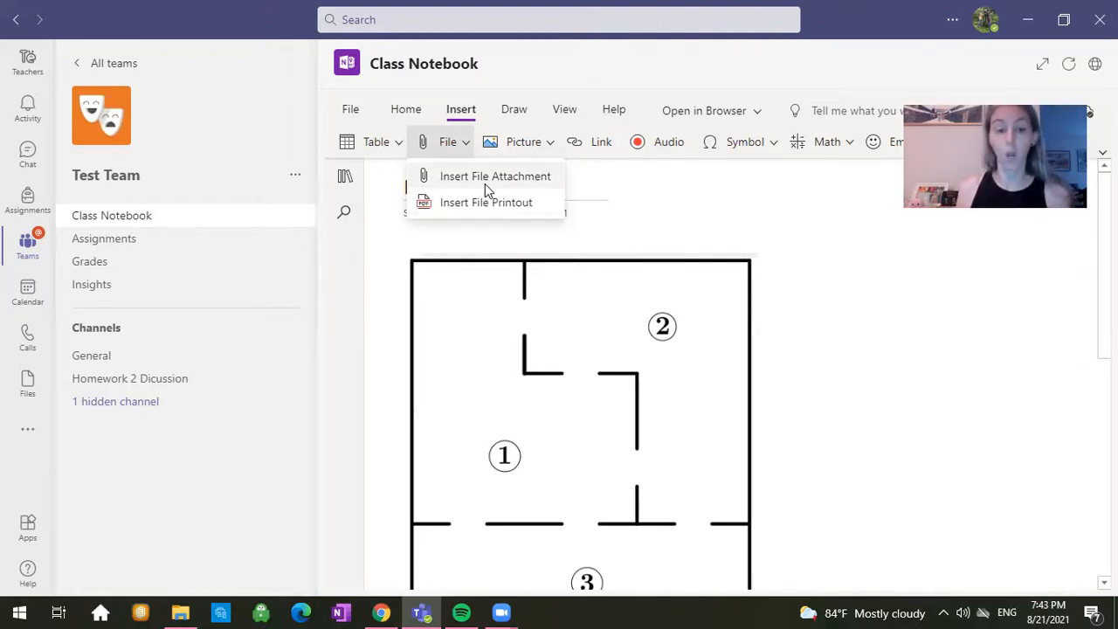
pyautogui.moveTo(486, 202)
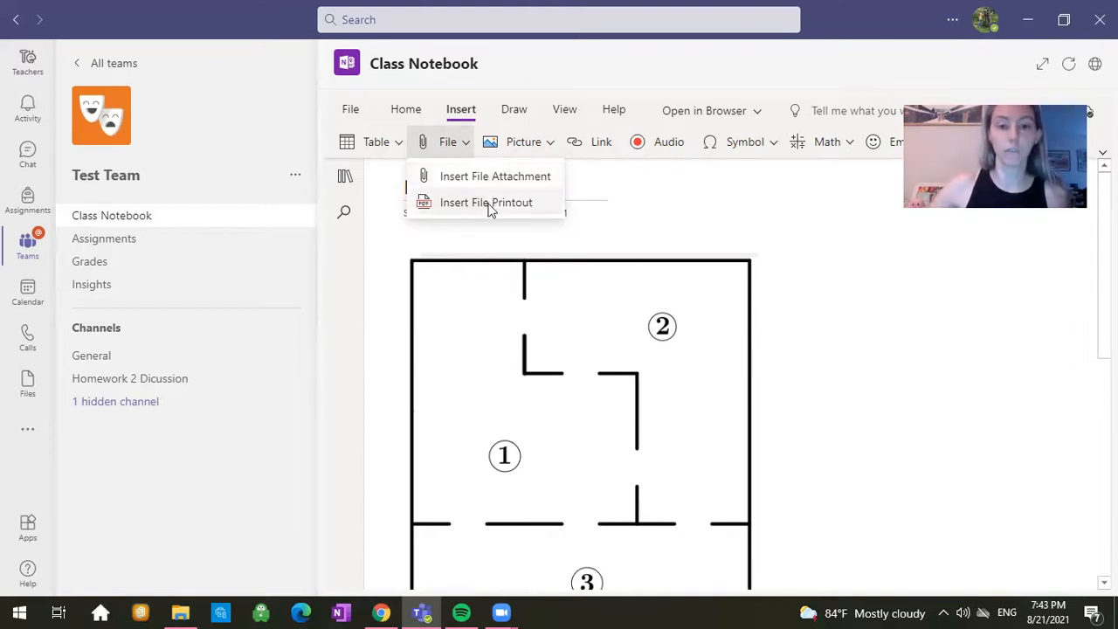
pyautogui.click(485, 202)
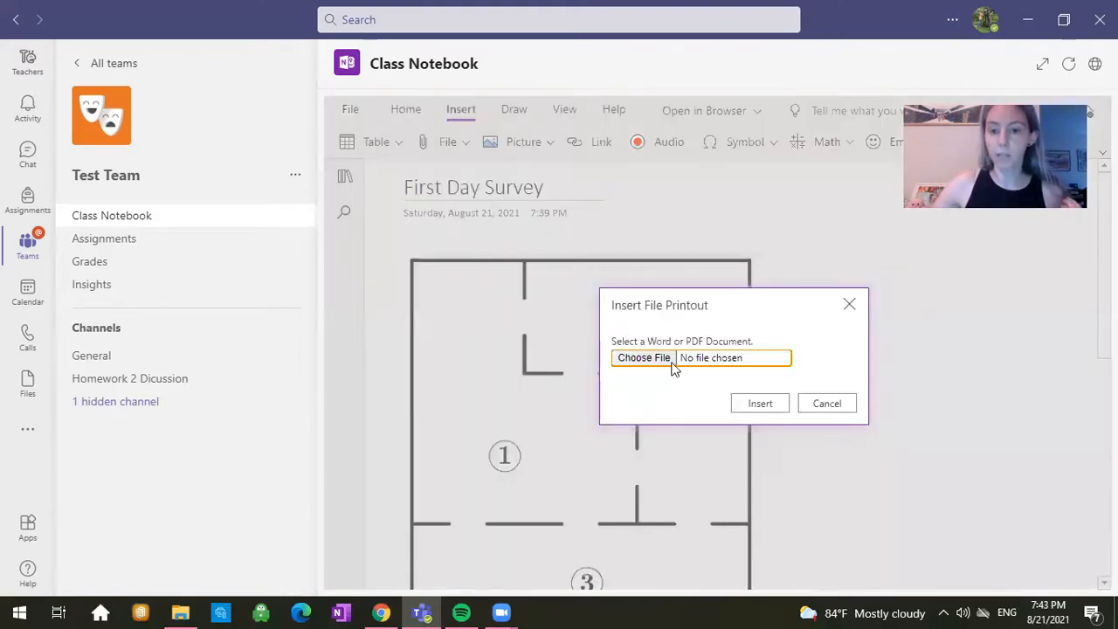
# - Select DoesTwoEqualOne.pdf from Google Drive > teaching math > John Abbott > Calculus I 103 > Assignments
pyautogui.click(643, 357)
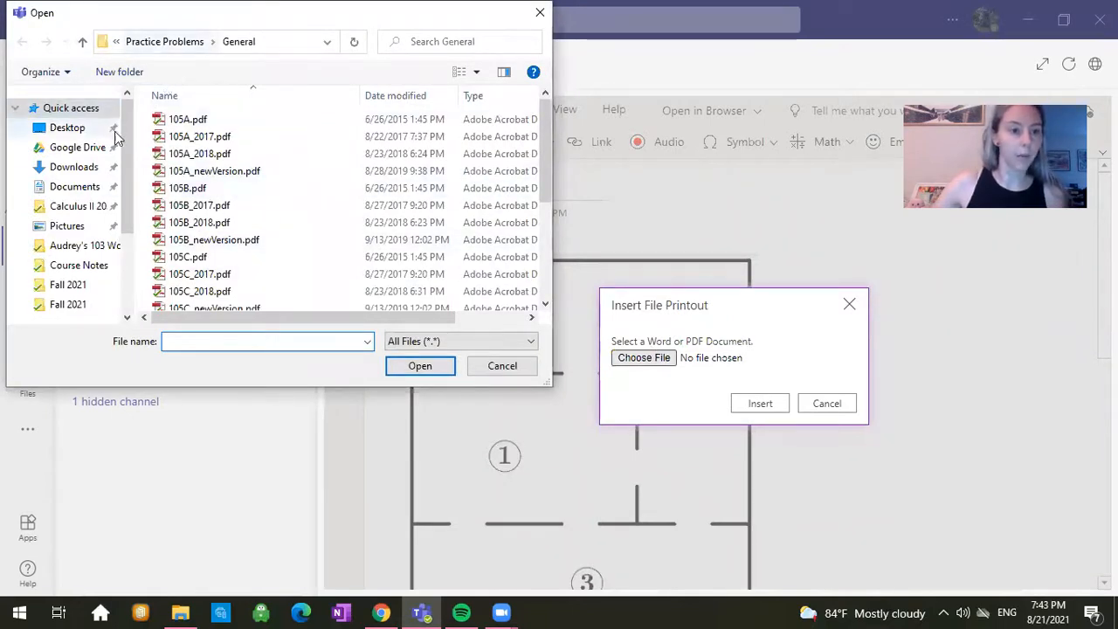
pyautogui.click(78, 147)
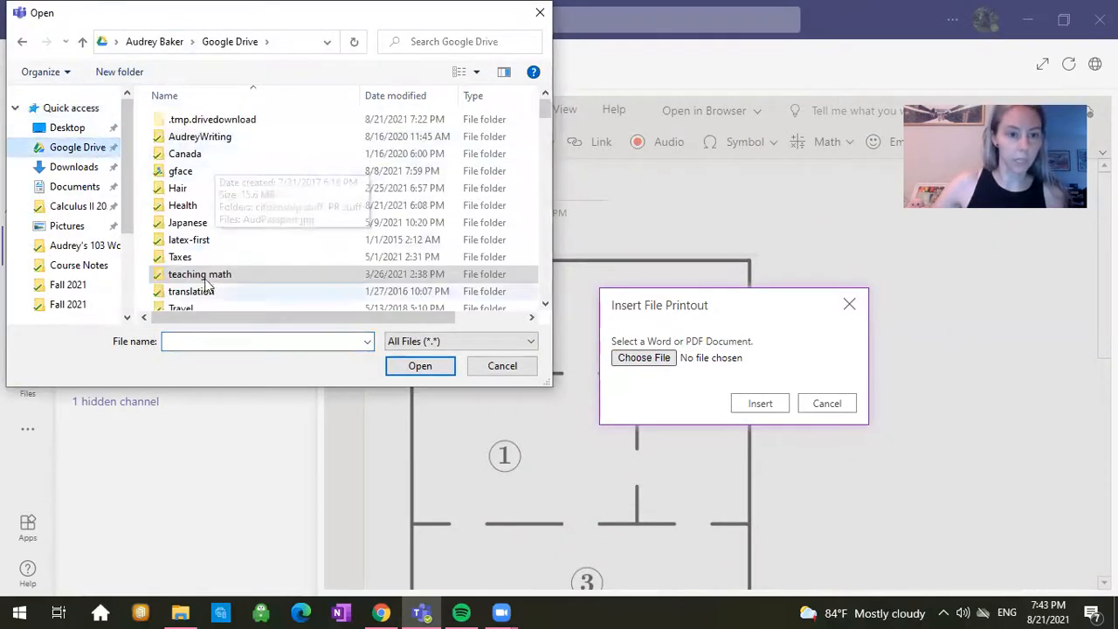
pyautogui.doubleClick(199, 274)
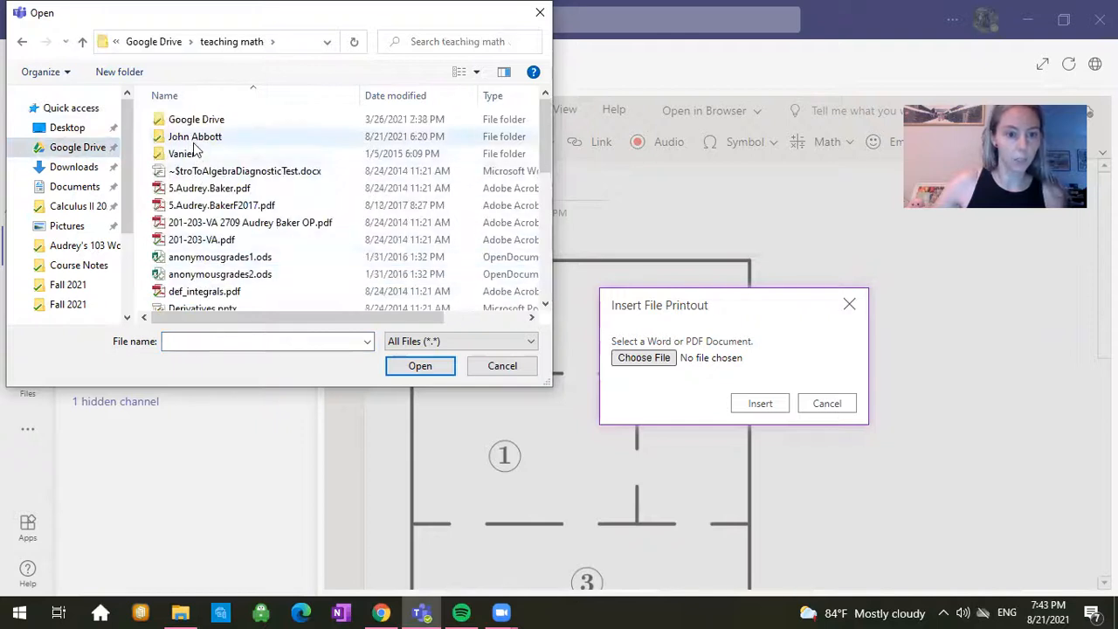
pyautogui.doubleClick(195, 137)
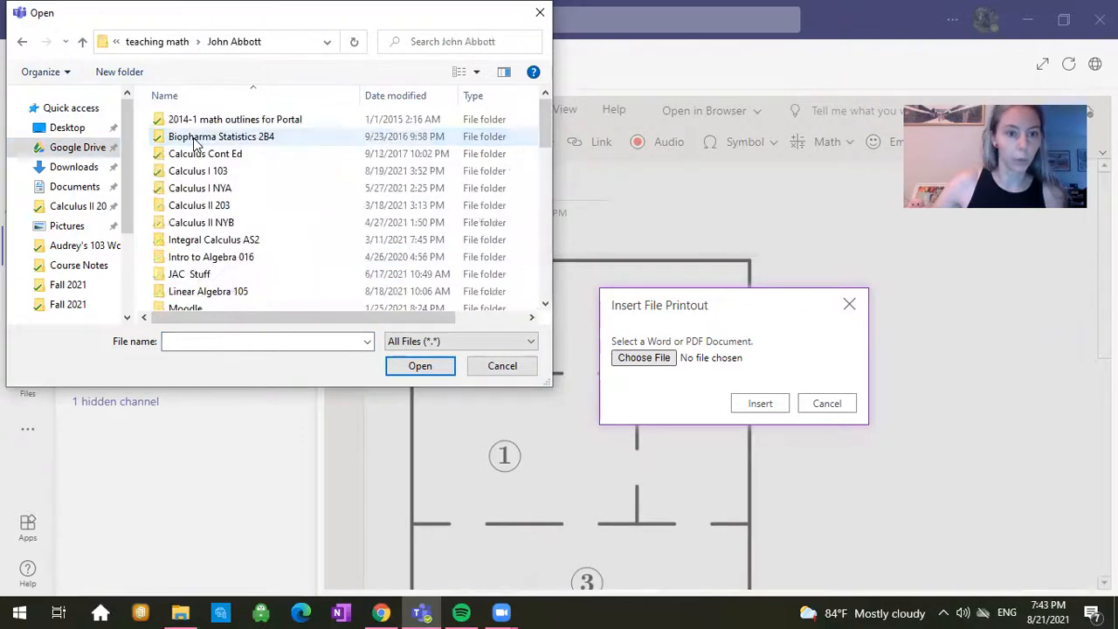
pyautogui.doubleClick(198, 170)
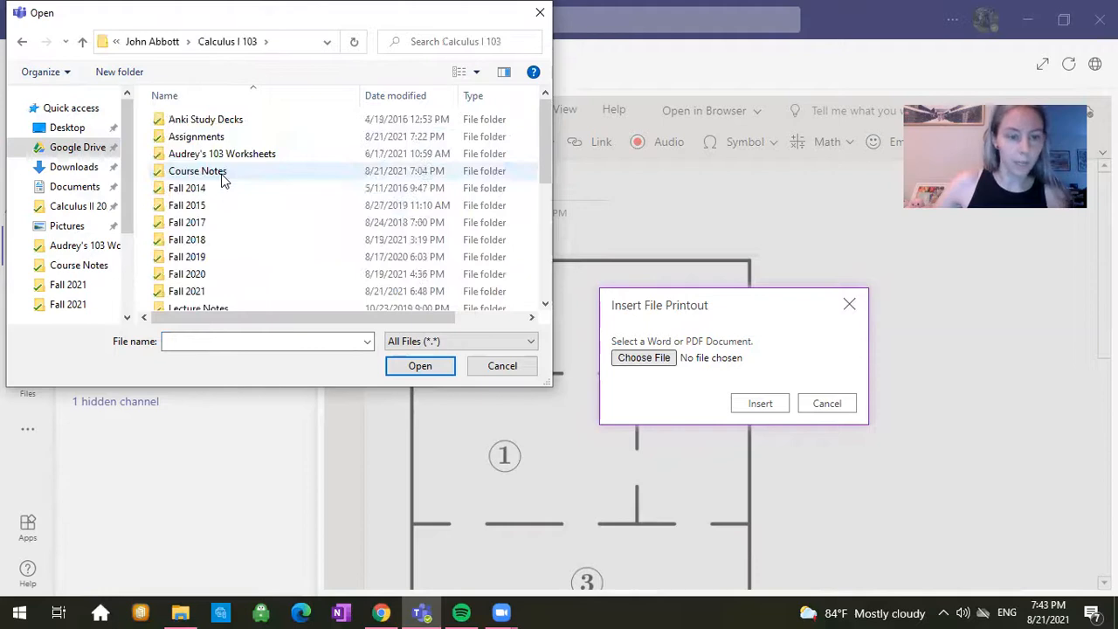
pyautogui.doubleClick(196, 136)
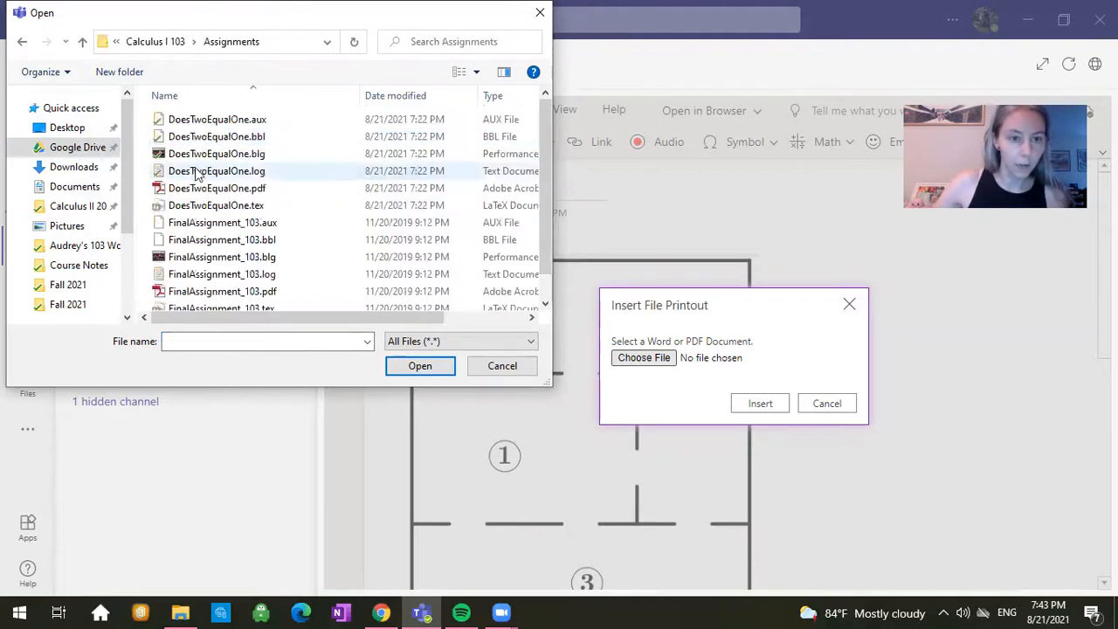
pyautogui.click(217, 187)
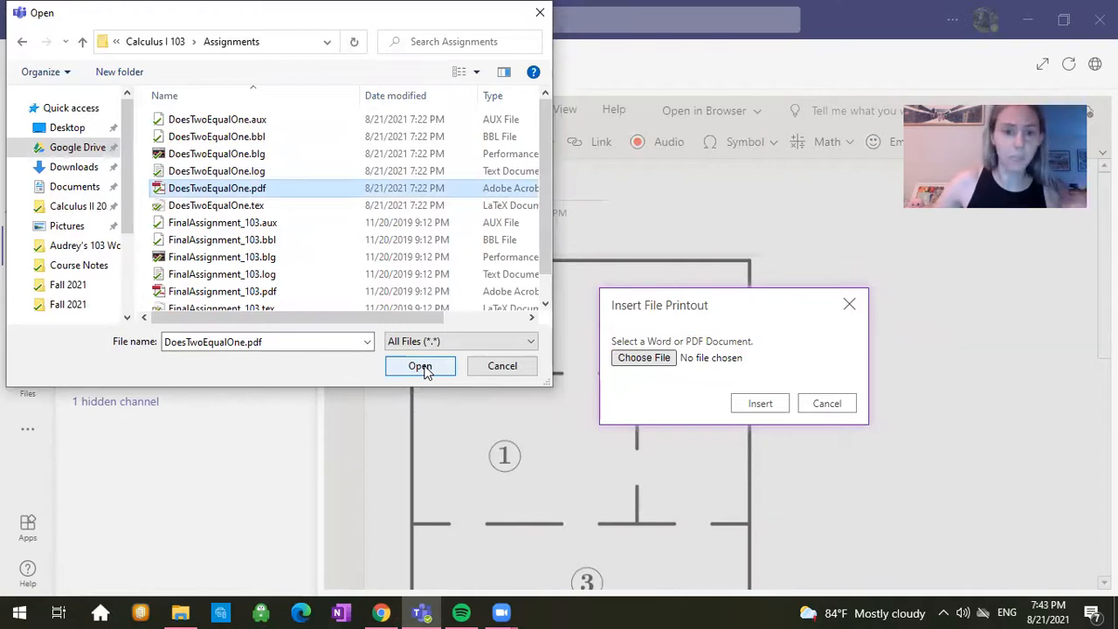
pyautogui.click(420, 366)
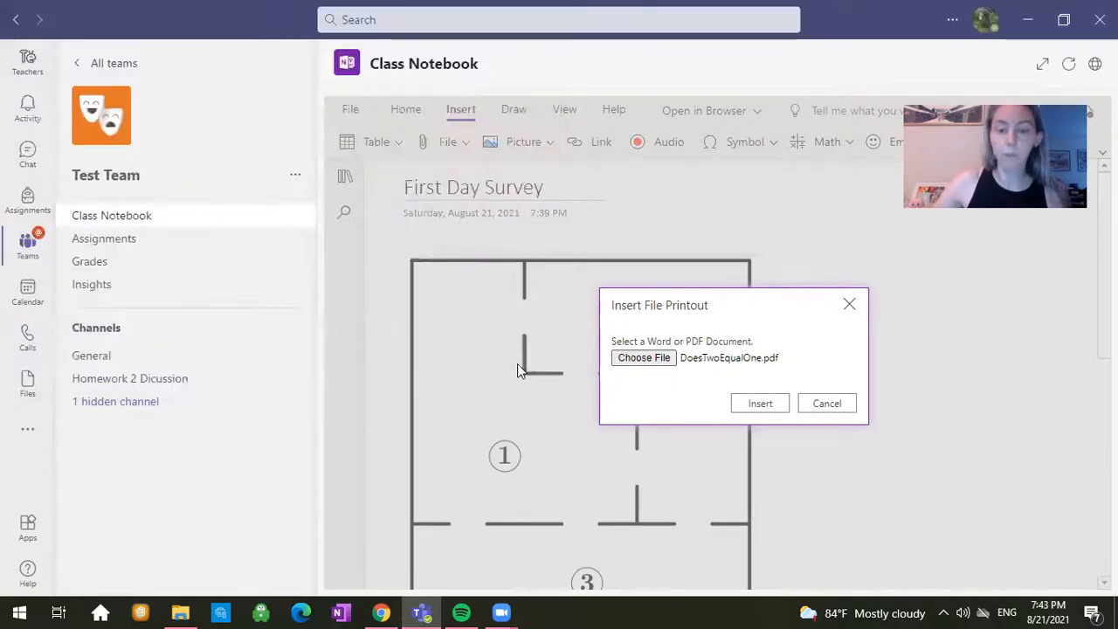
# - Insert the DoesTwoEqualOne.pdf printout and scroll up to review it below the maze
pyautogui.click(759, 402)
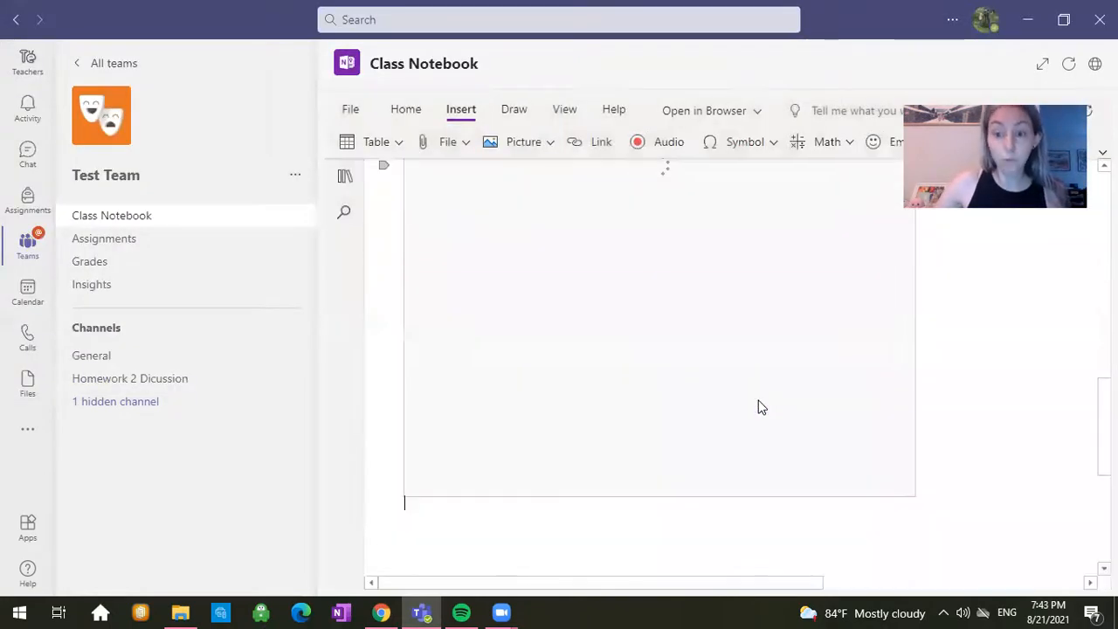
pyautogui.moveTo(692, 381)
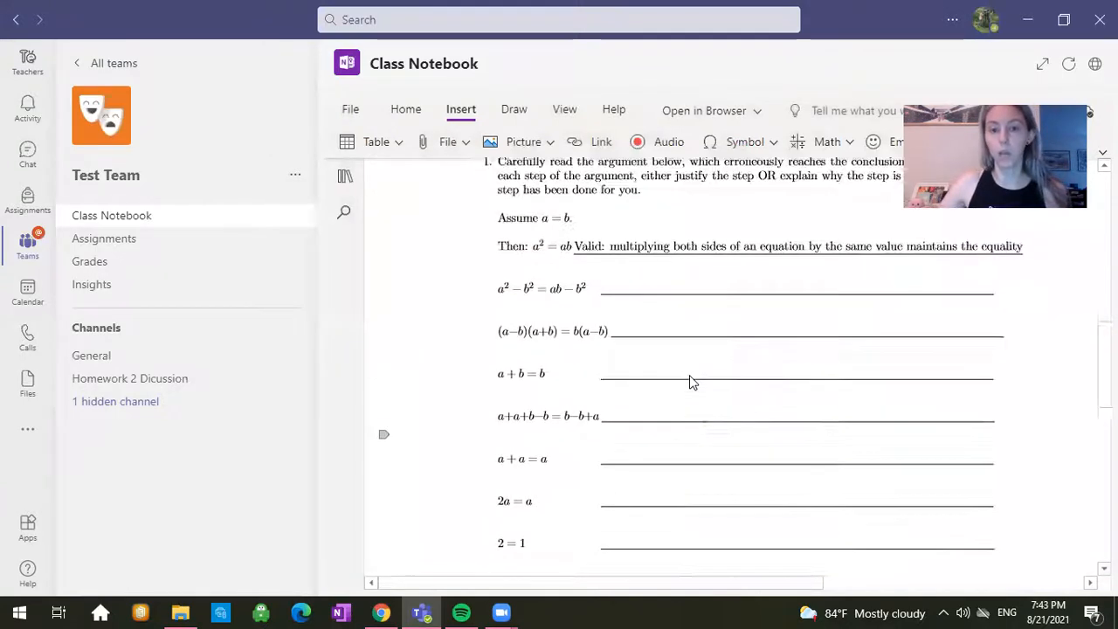
pyautogui.scroll(3)
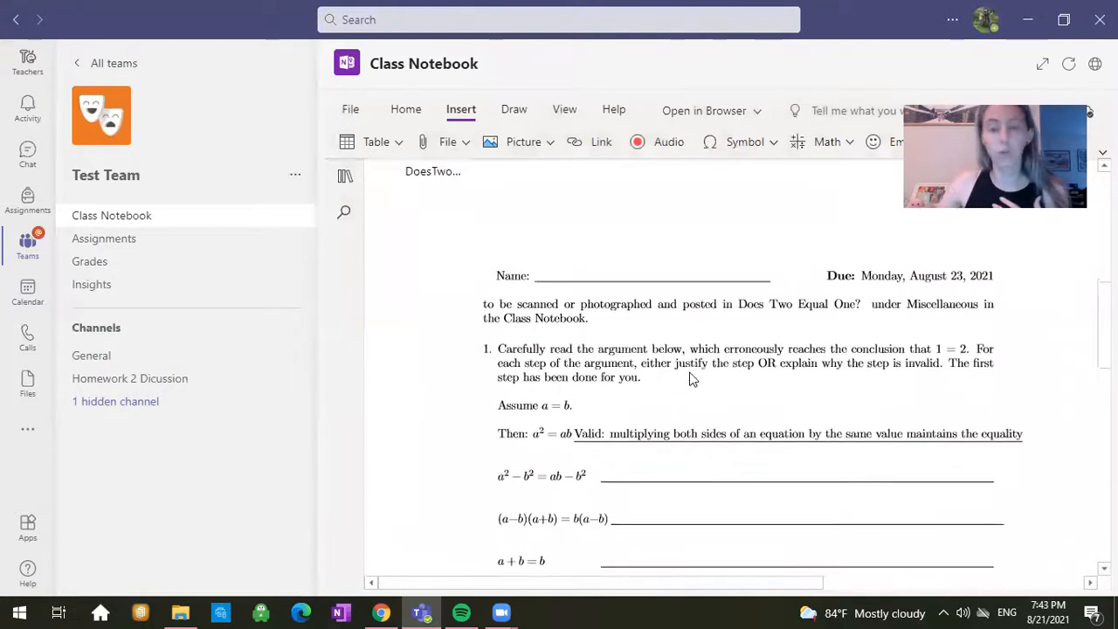
pyautogui.scroll(3)
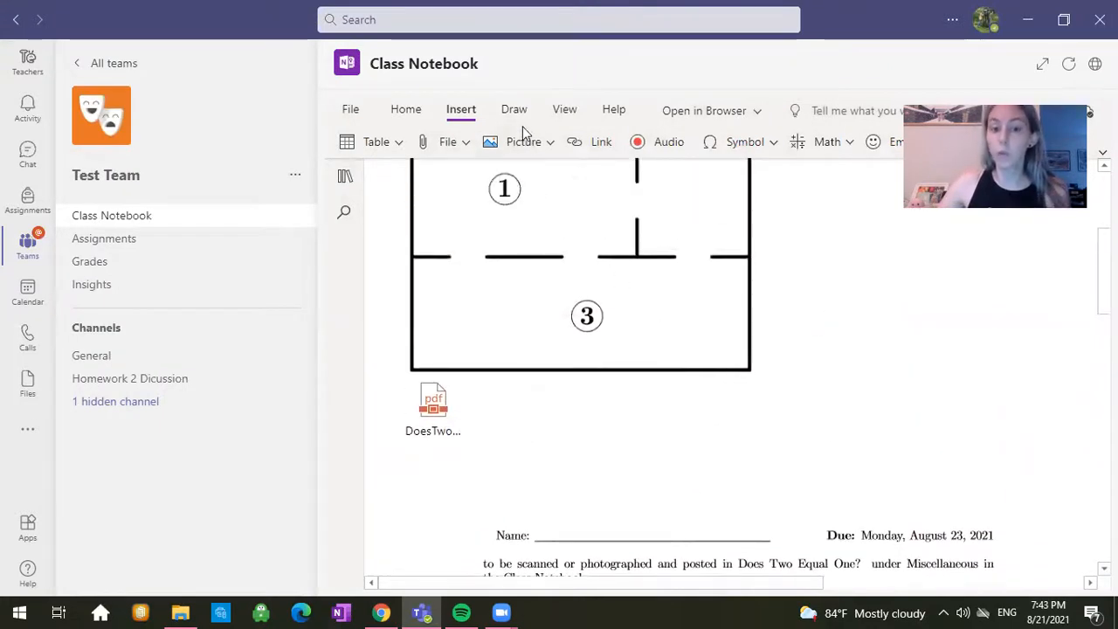
# - Handwrite 'hello' in blue ink beside the maze using the Draw tools
pyautogui.click(513, 108)
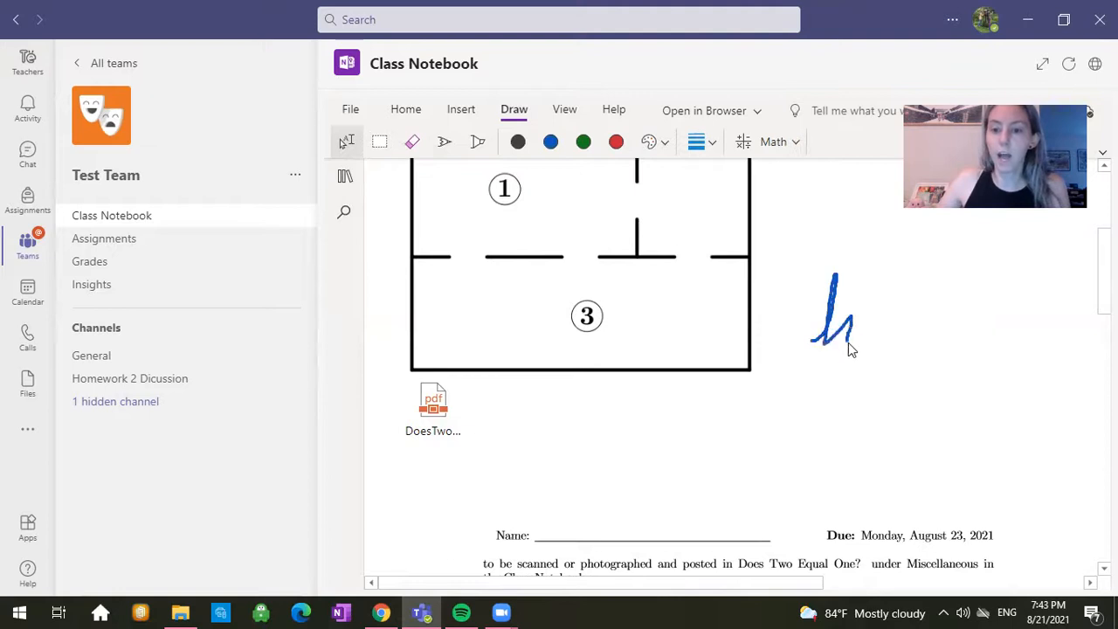
pyautogui.moveTo(834, 350); pyautogui.dragTo(964, 350)
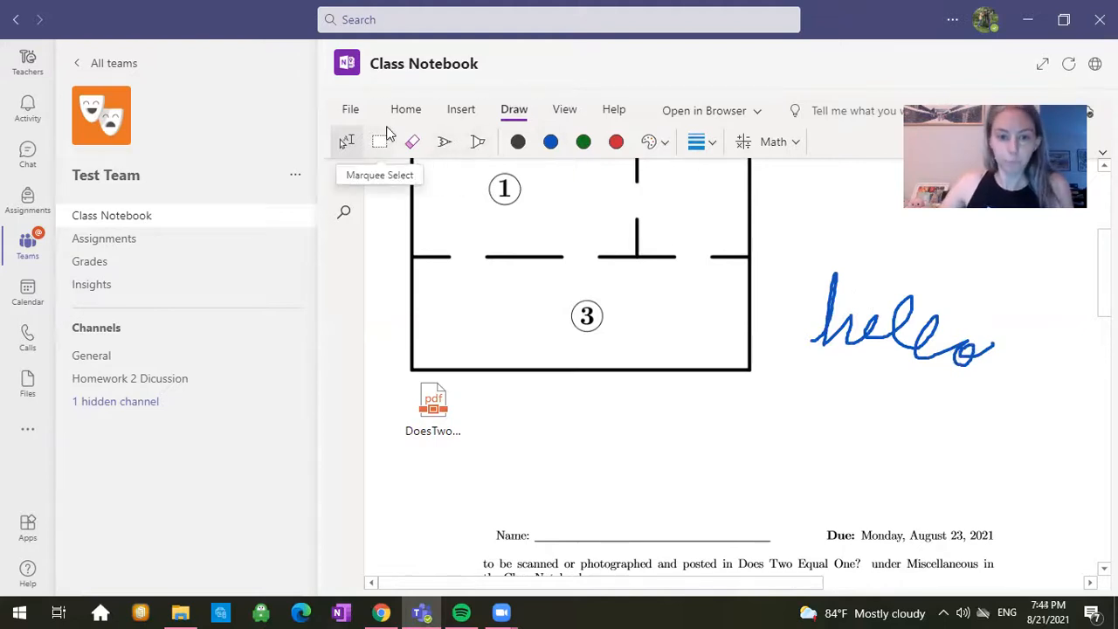
pyautogui.moveTo(415, 170)
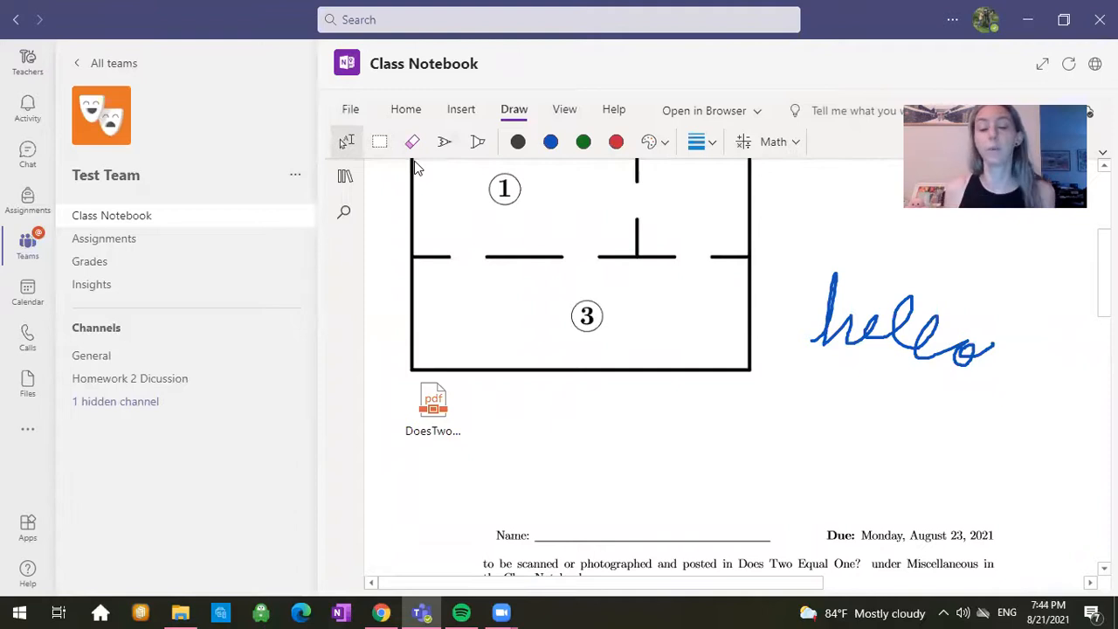
pyautogui.moveTo(411, 142)
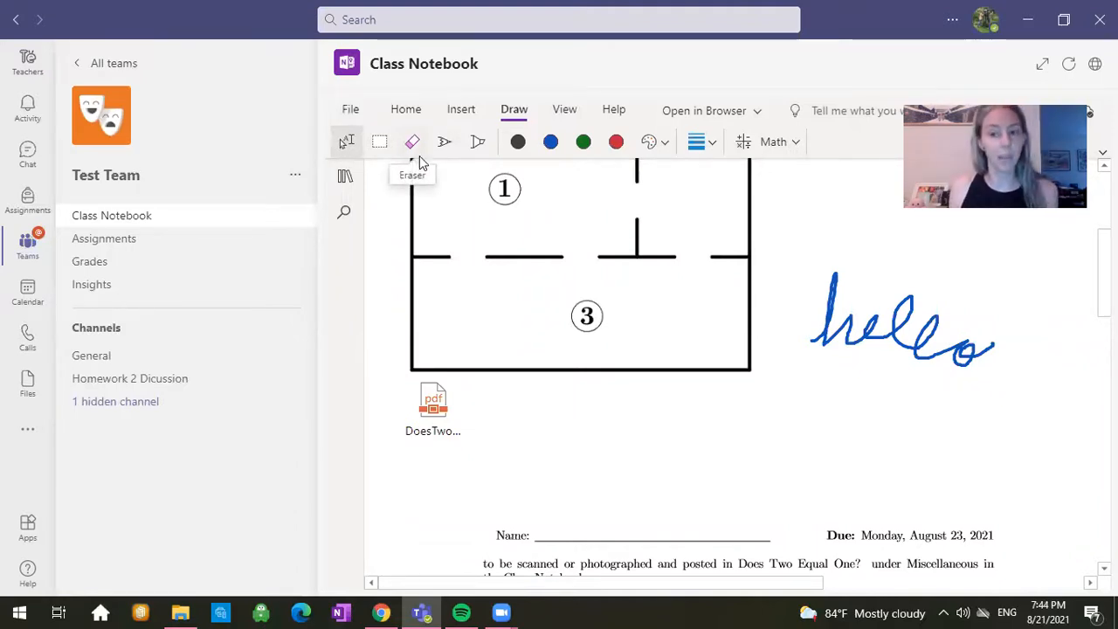
pyautogui.moveTo(397, 187)
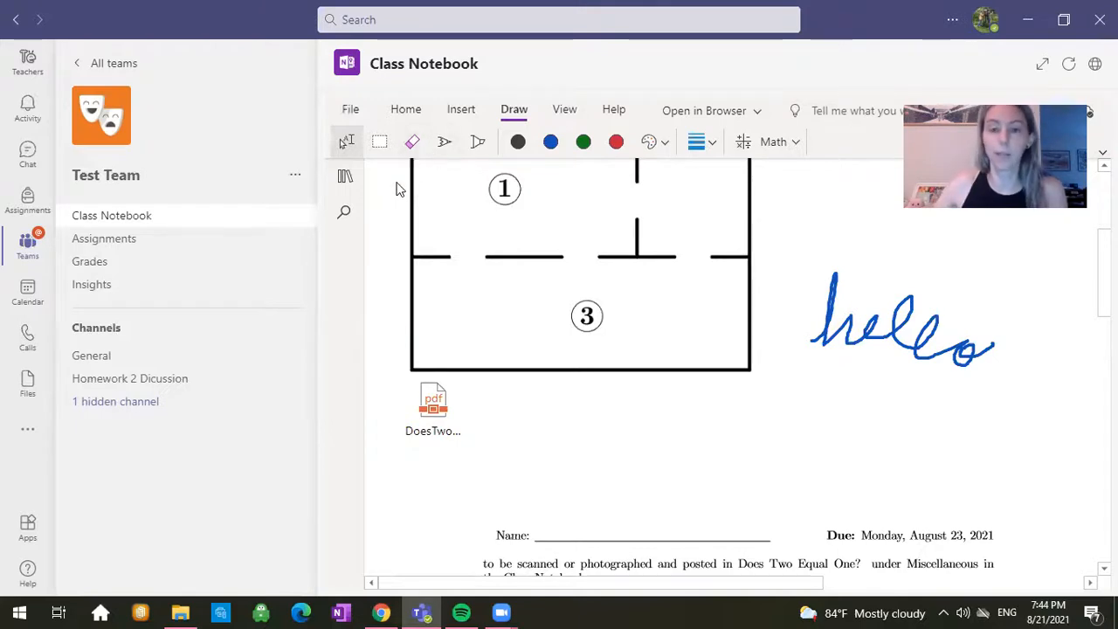
# - Add a page titled 'Quiz 1' to the Quizzes section, then hide the page list
pyautogui.click(344, 175)
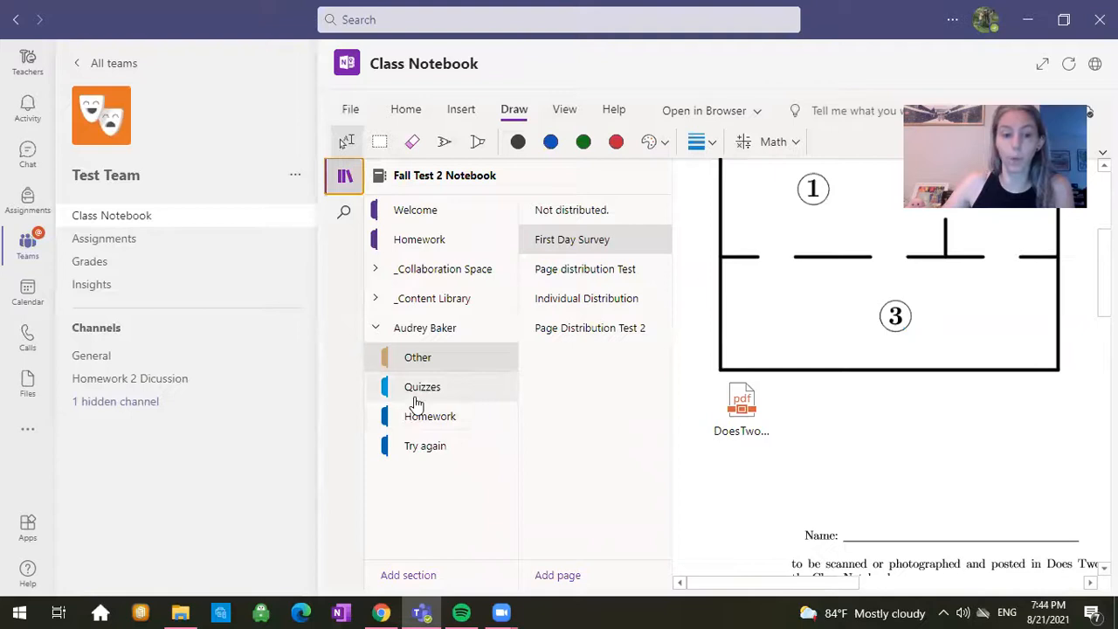
pyautogui.click(422, 386)
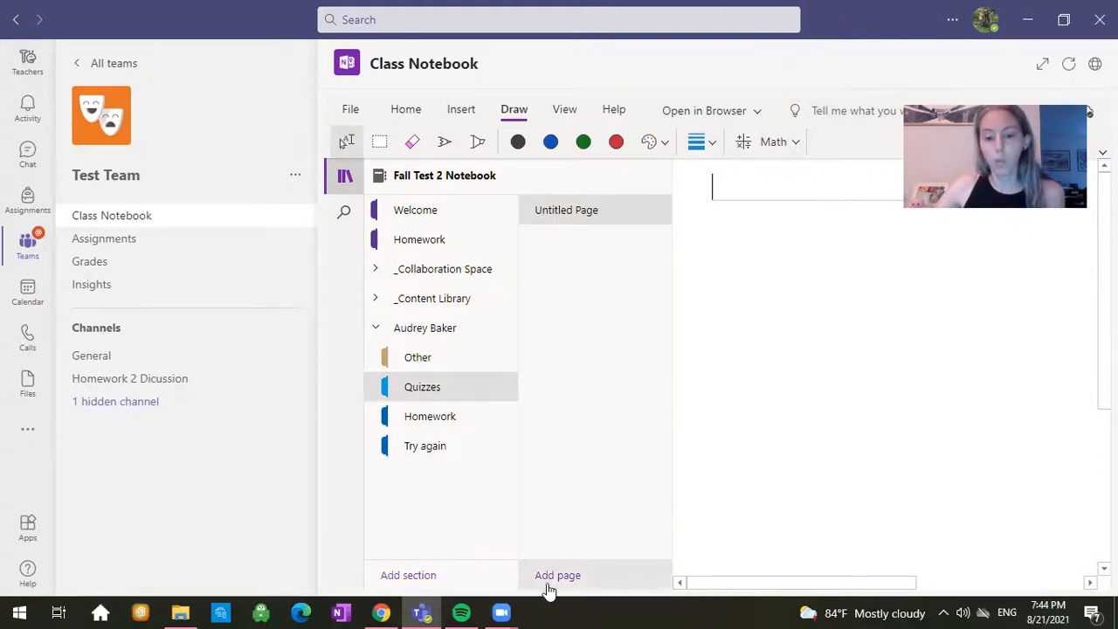
pyautogui.click(557, 574)
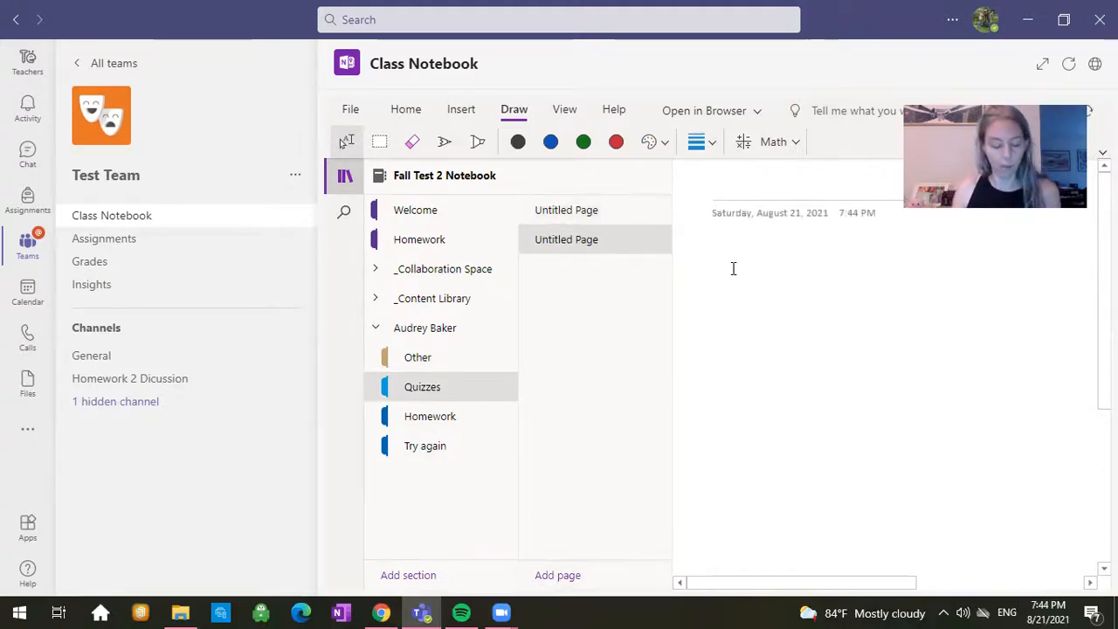
pyautogui.write('Quiz 1')
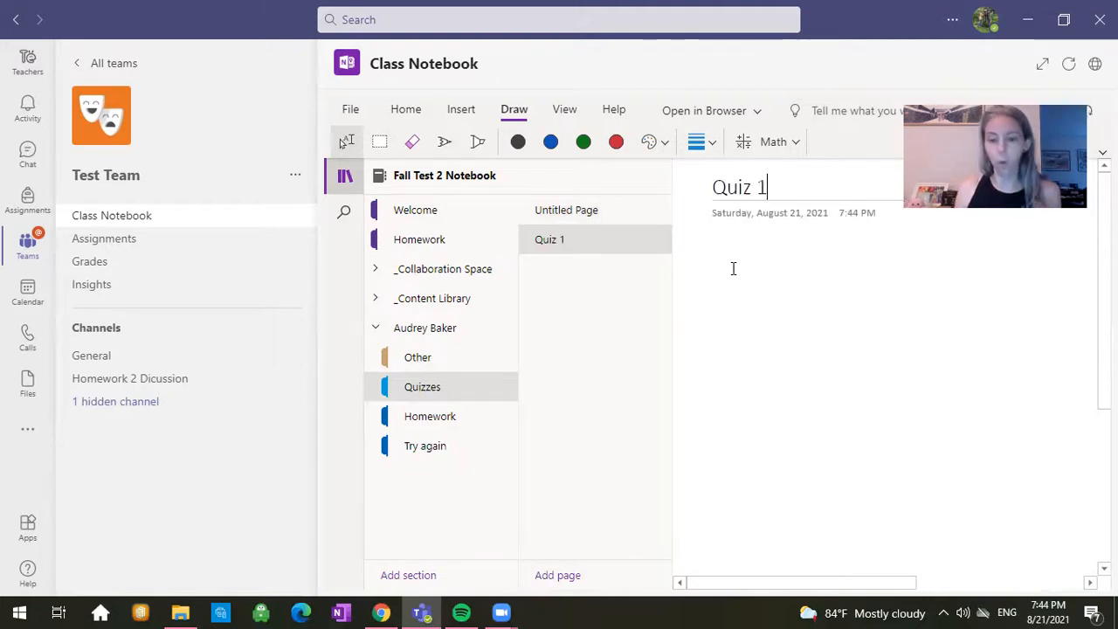
pyautogui.click(344, 175)
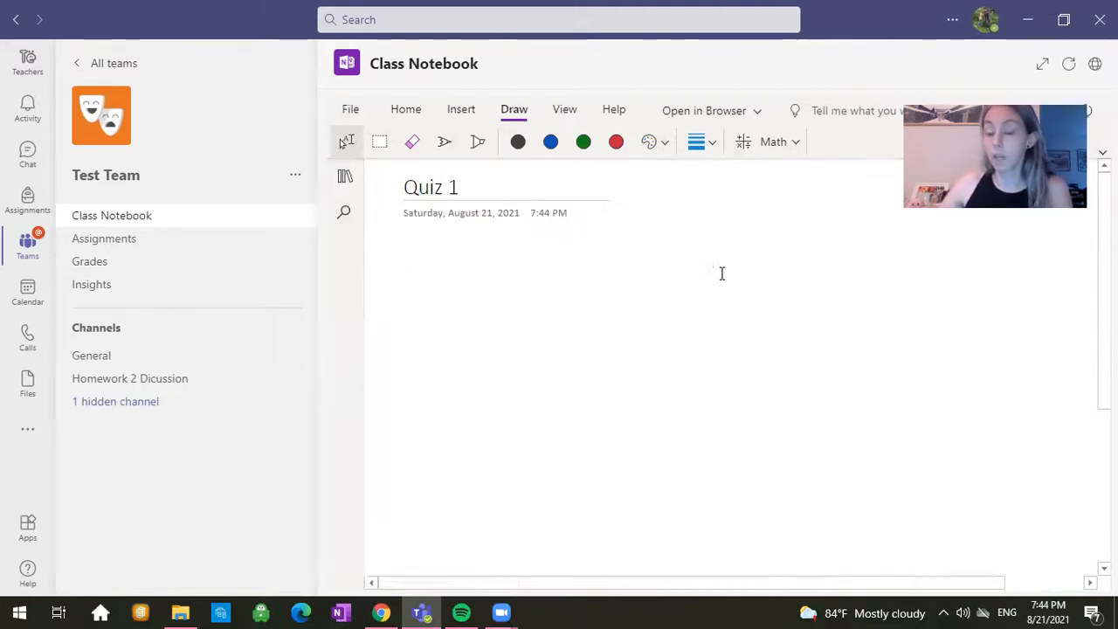